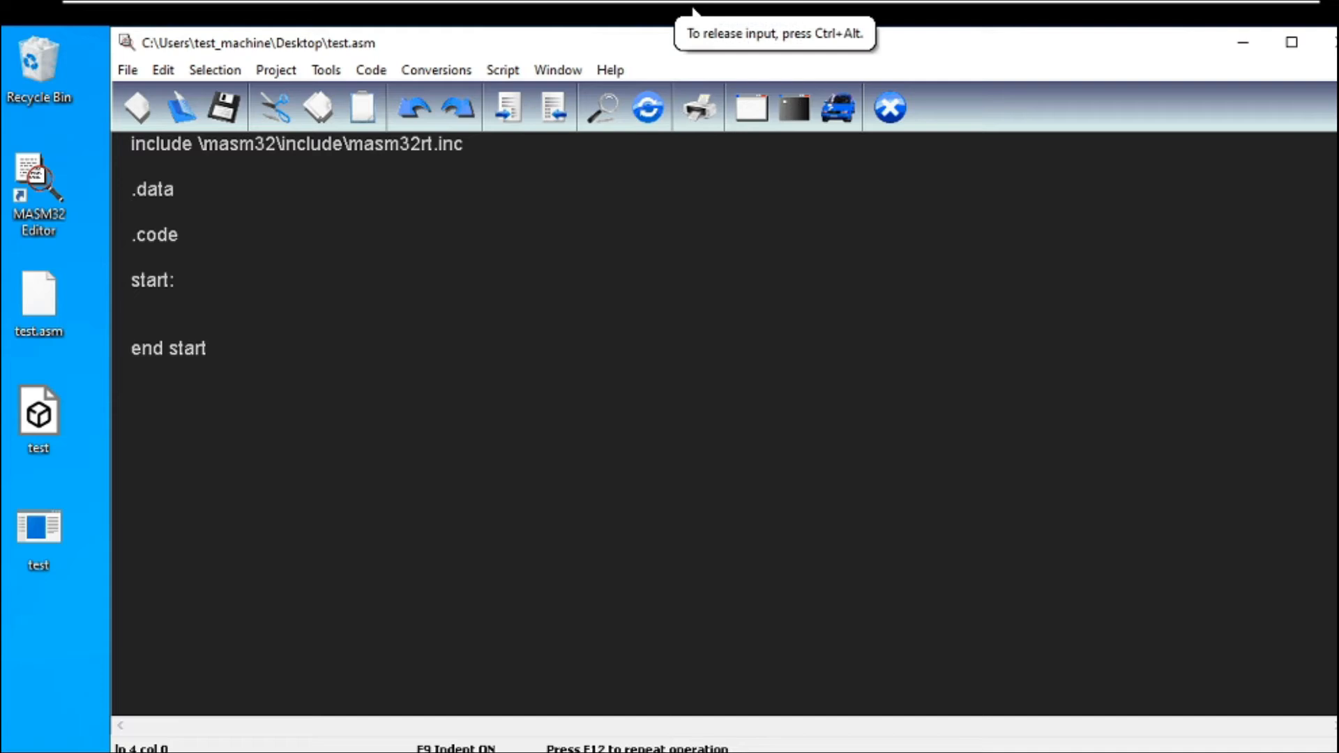
Define prompt db "input a string here: ",0 under .data and save the file
click(132, 212)
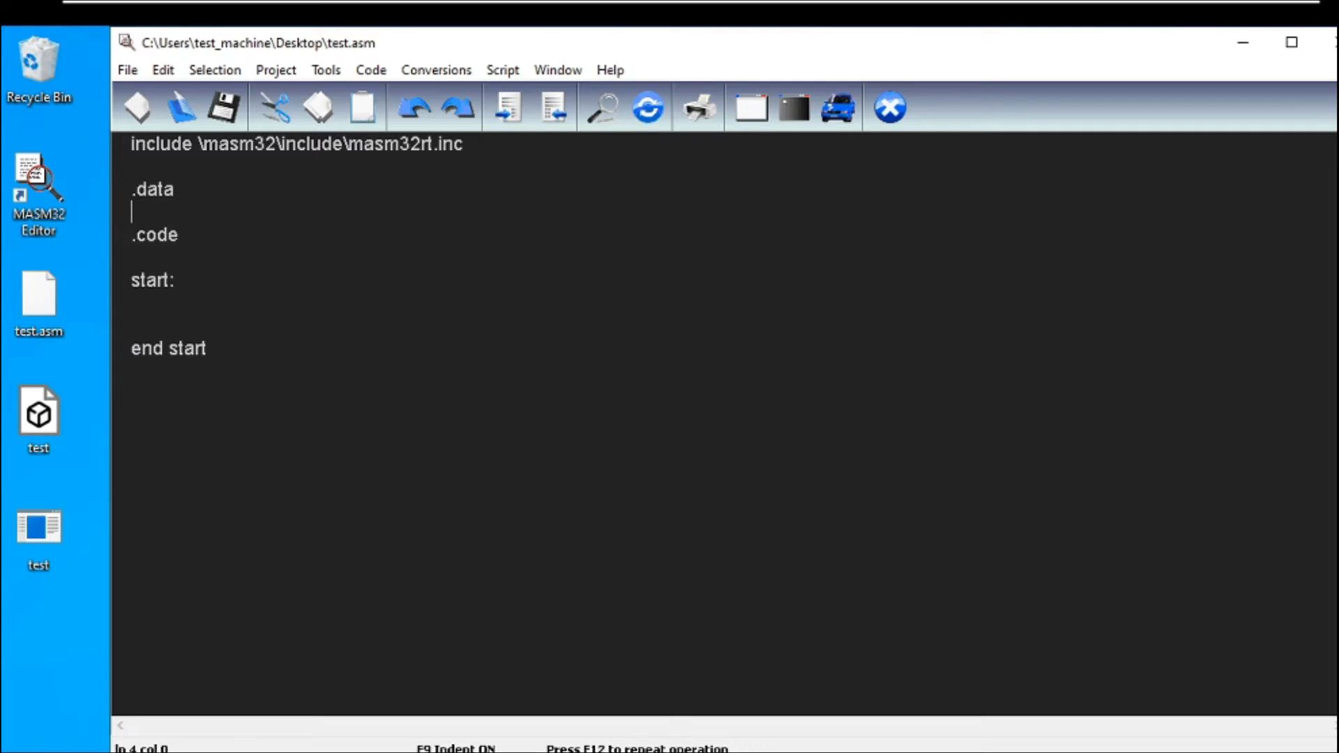
text(prompt db)
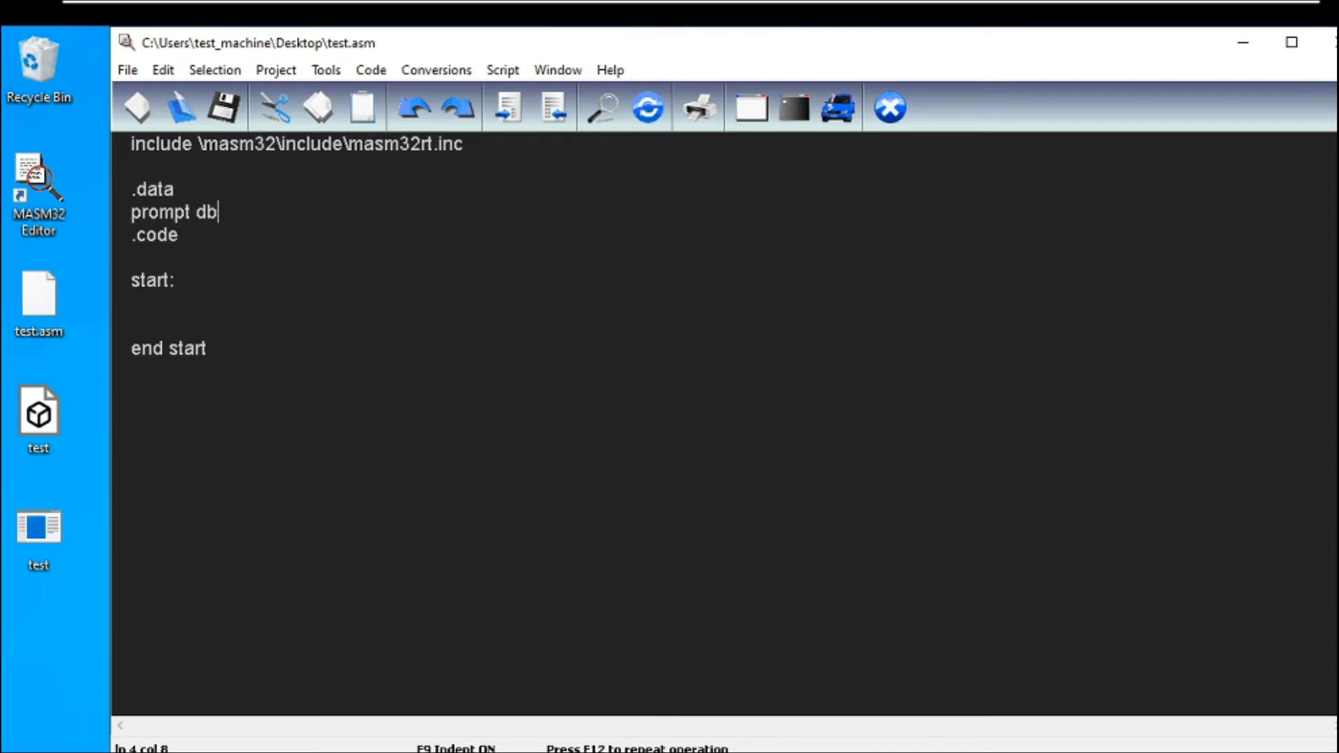
text(")
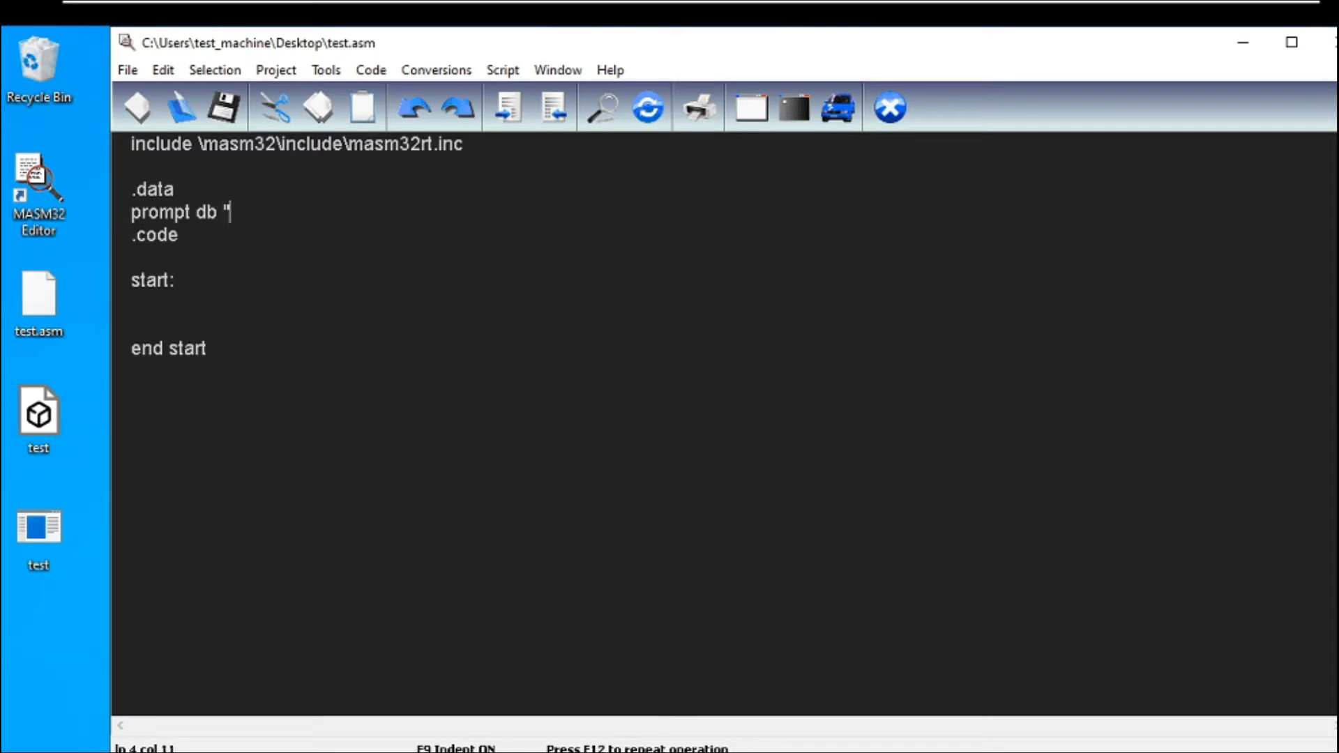
text(input)
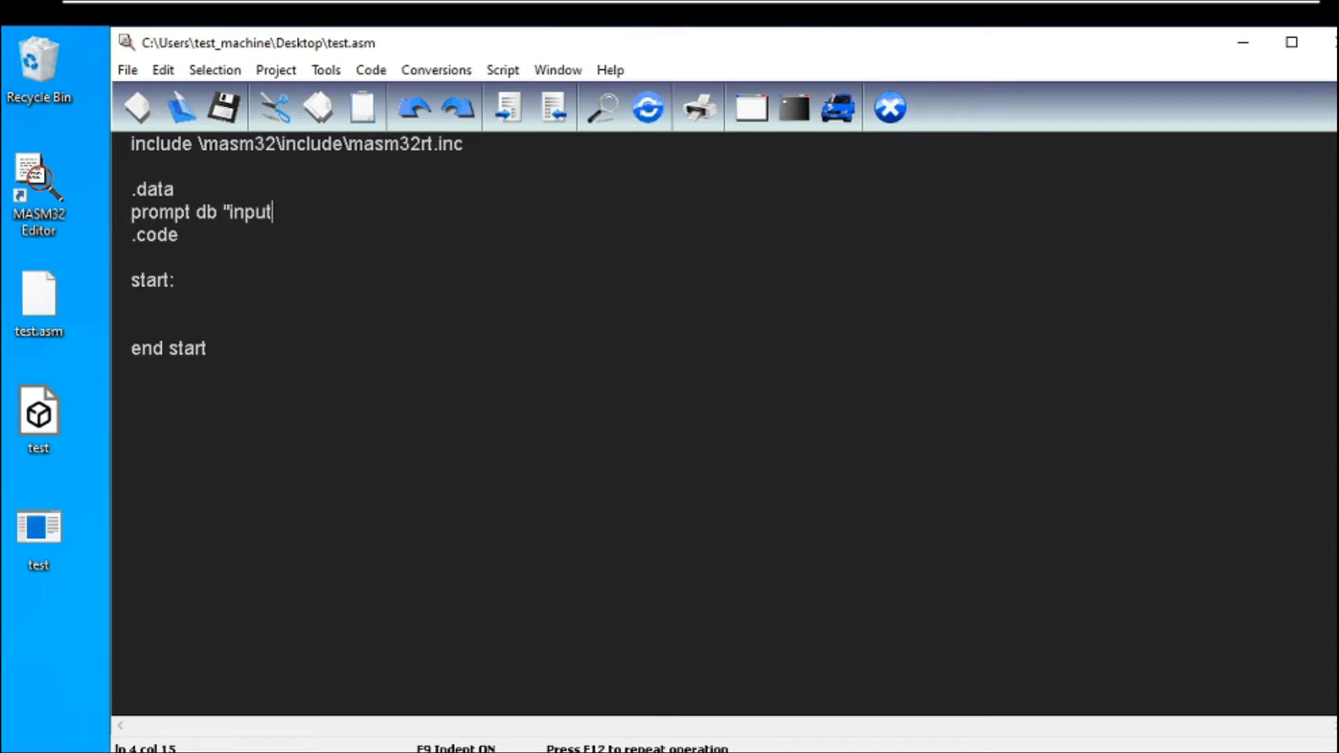
text(a string here)
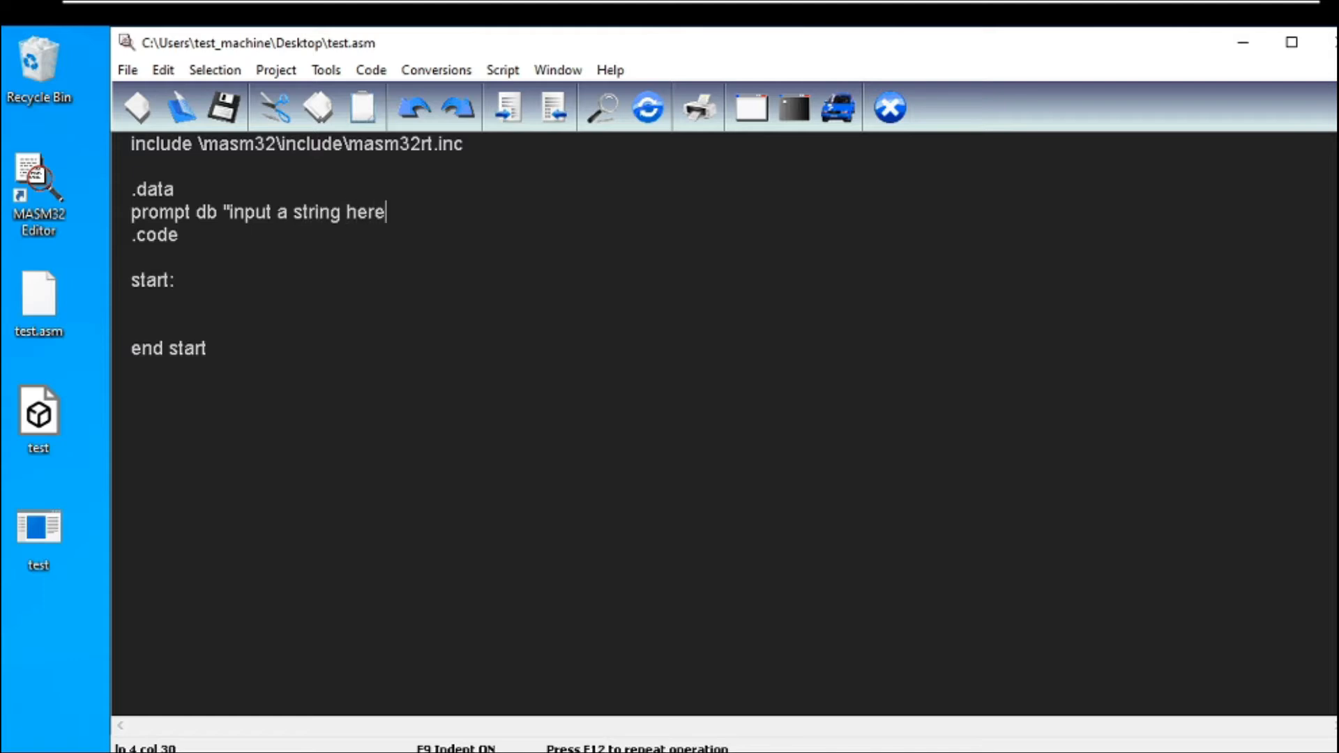
text(: ",0)
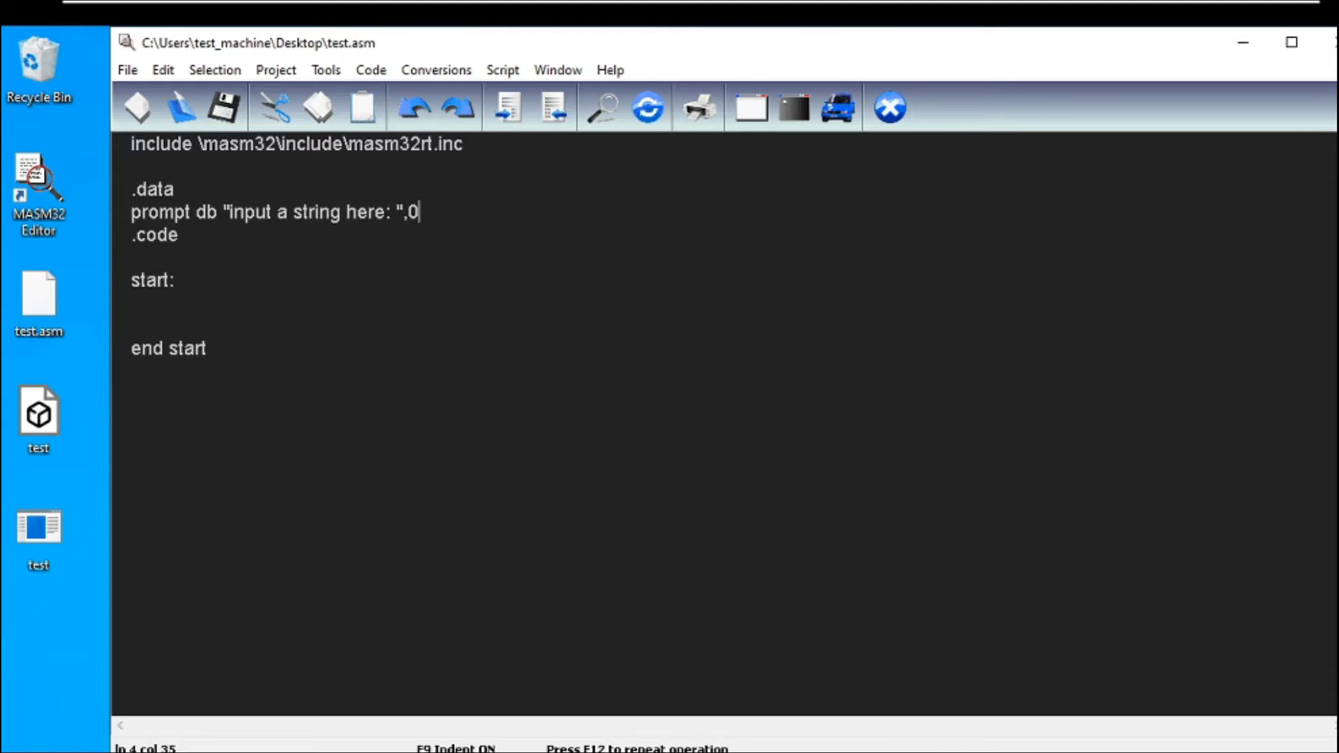
click(223, 108)
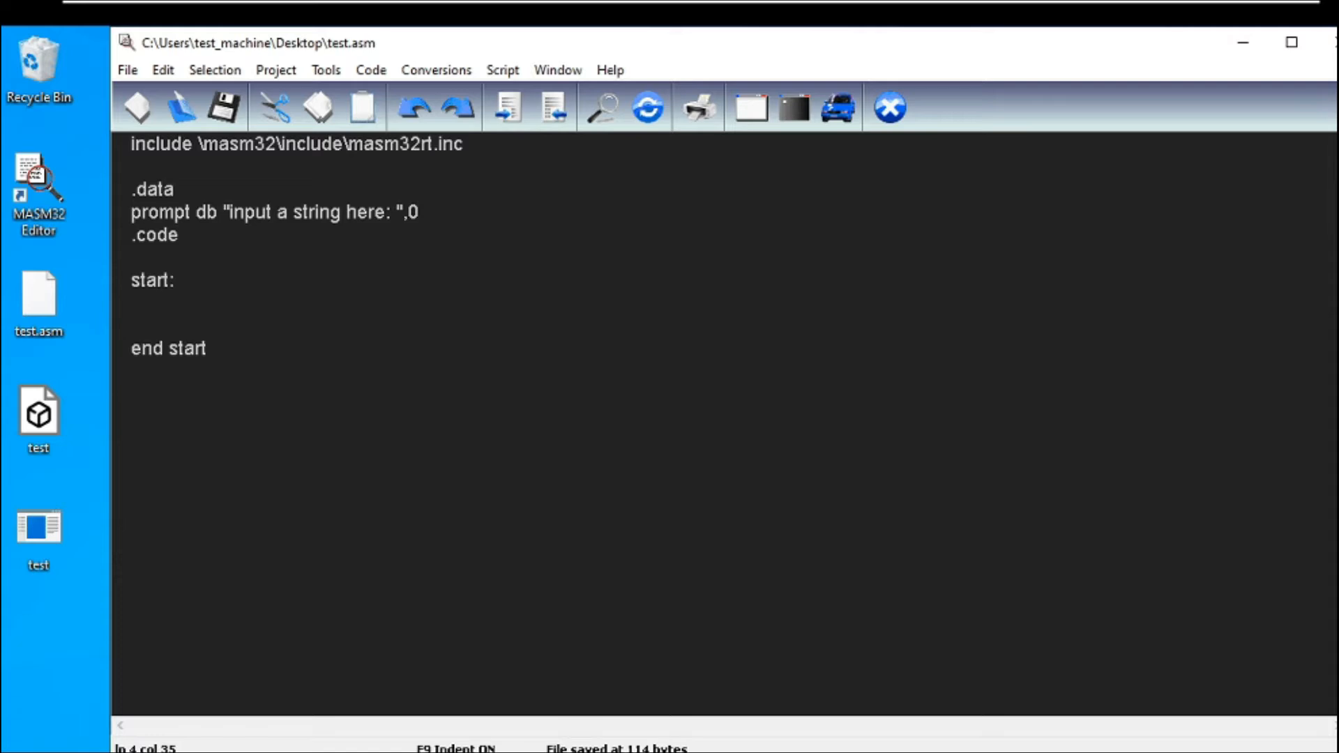
Under start:, push offset prompt and call StdOut to print the prompt
text(pu)
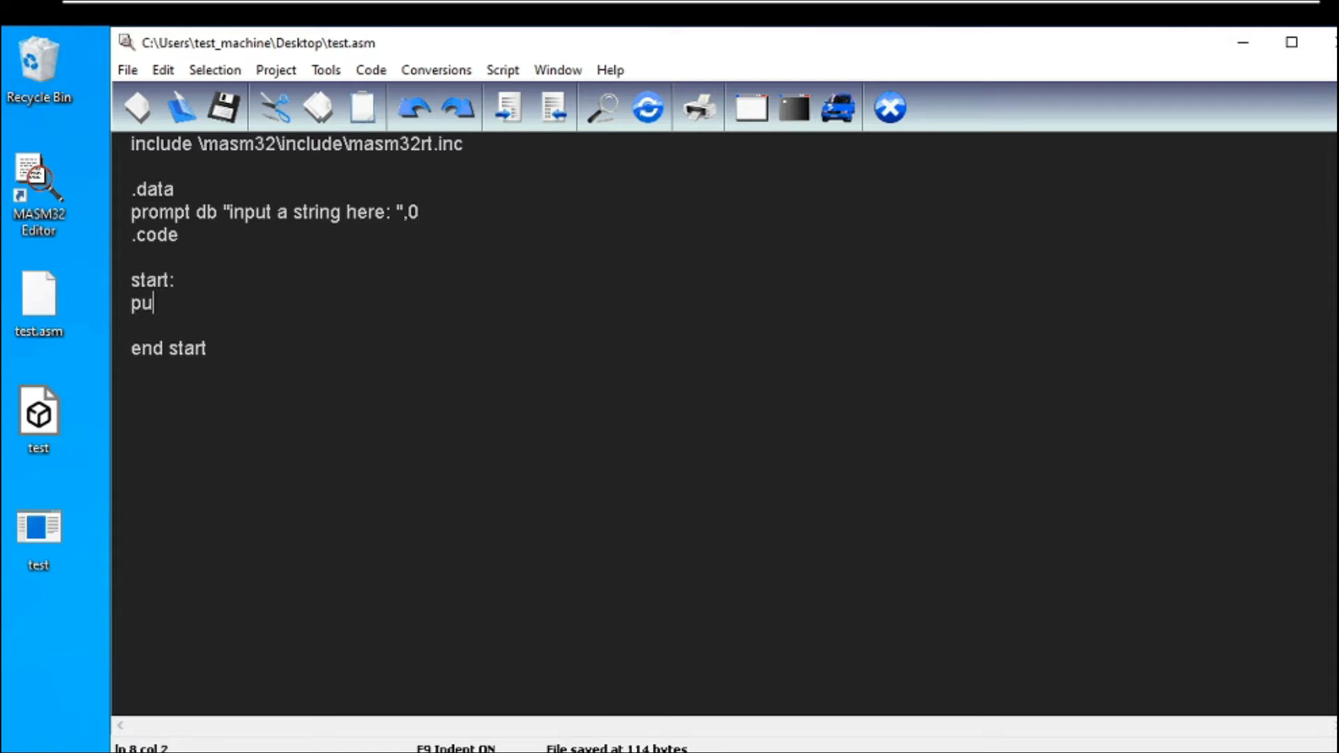
text(sh offet prompt)
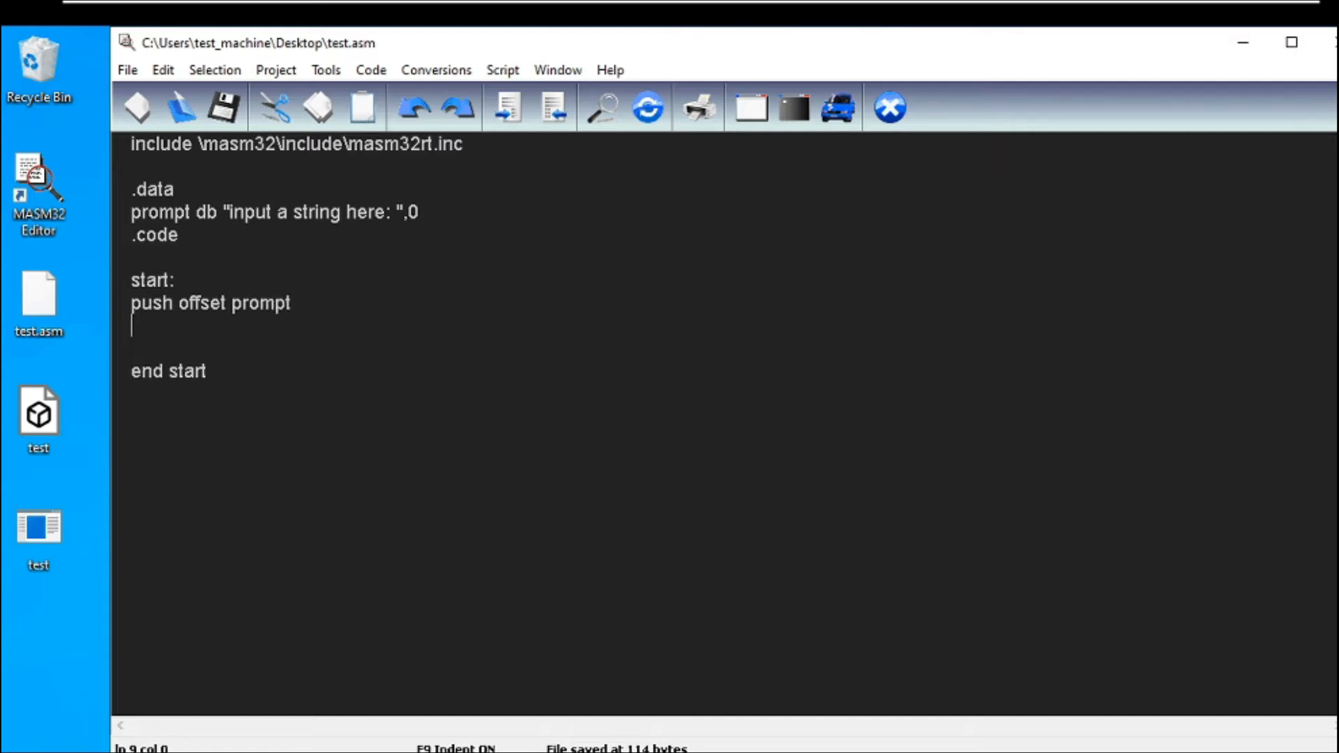
text(call StdOu)
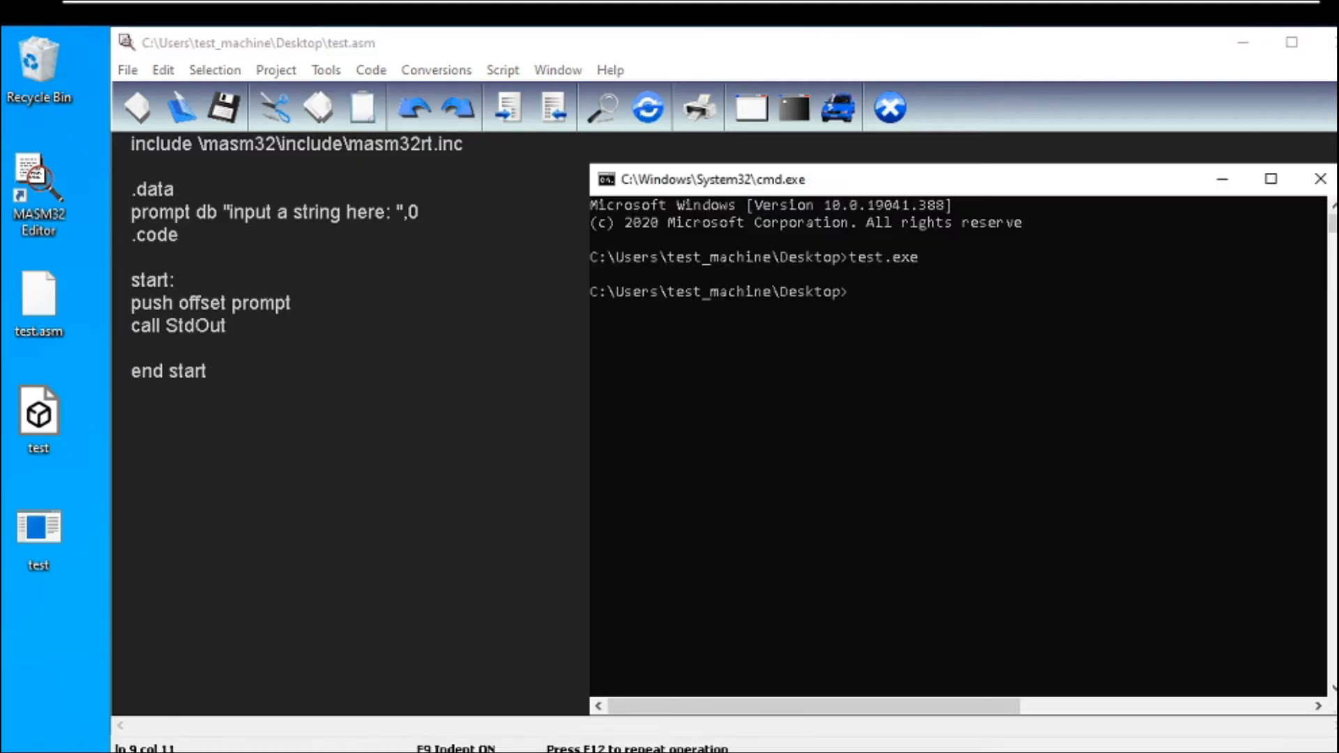
Run test.exe in cmd to see the prompt printed, then return to the source
text(test.exe)
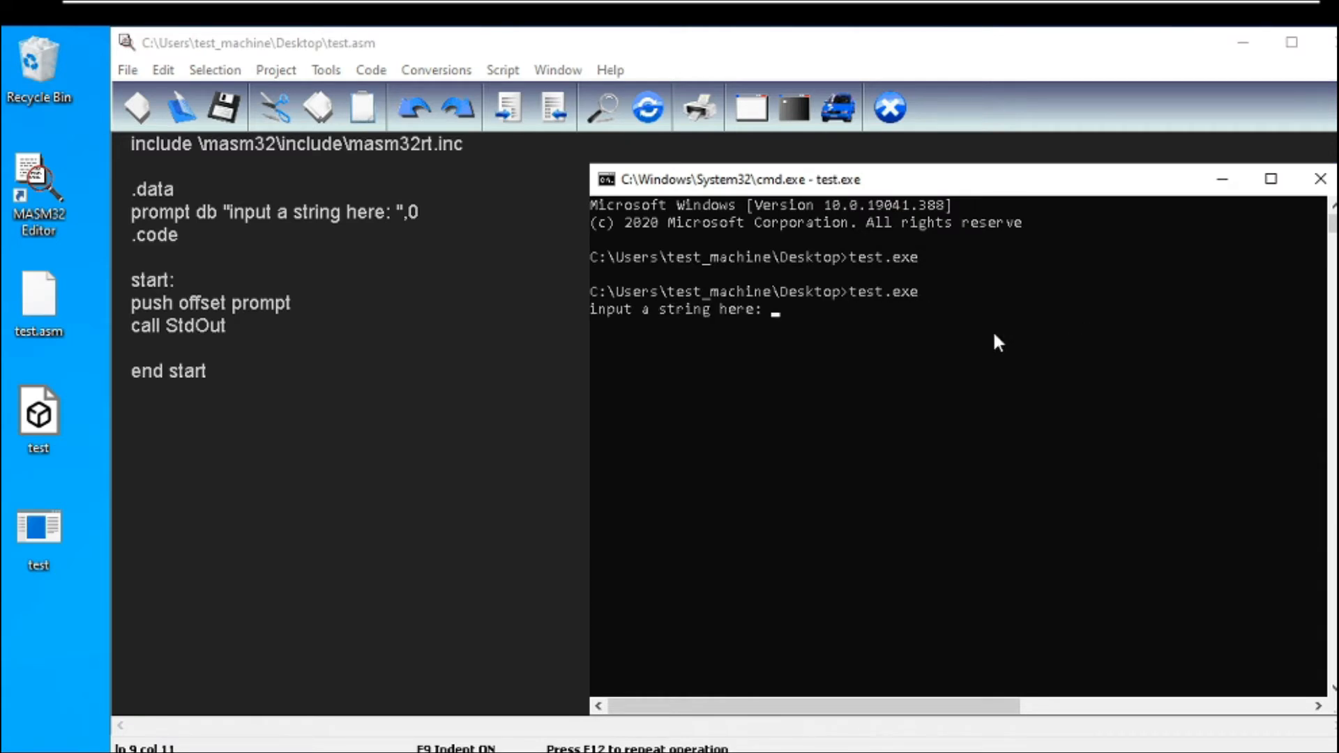
click(628, 309)
text(string d)
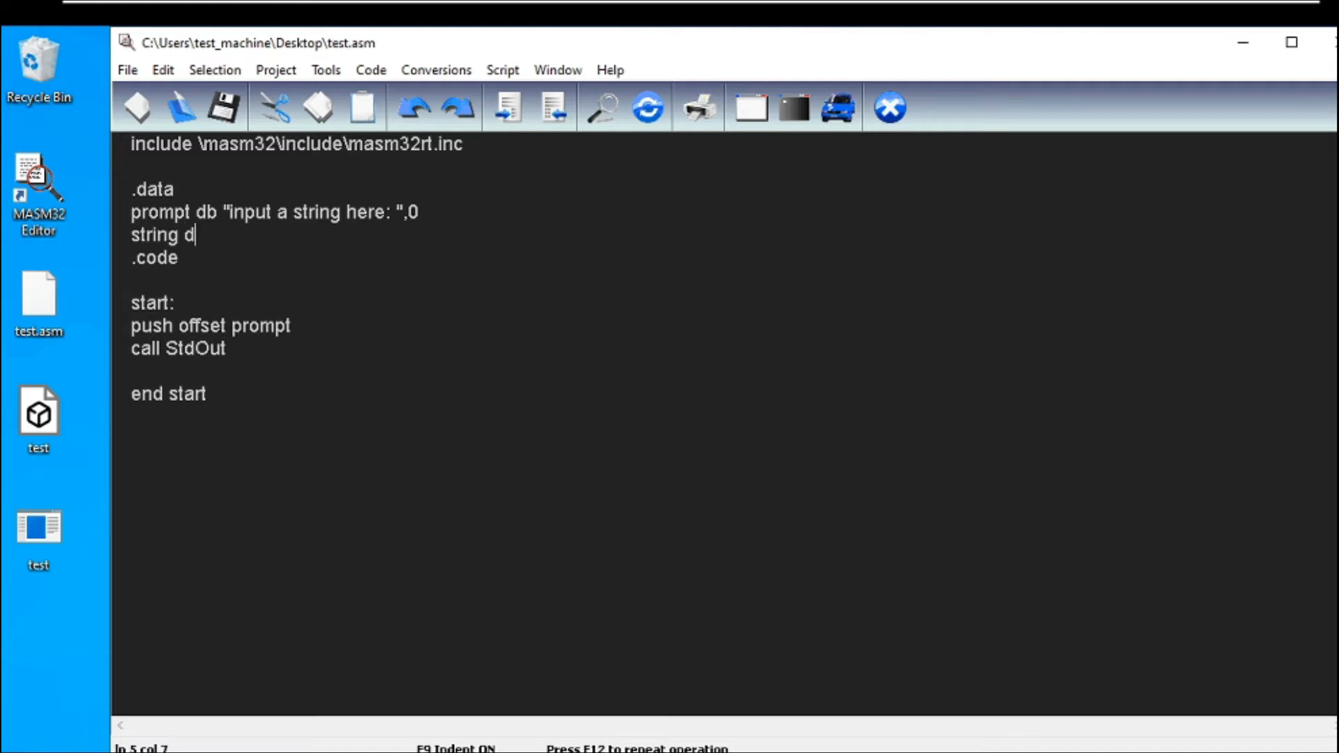
Declare string db 50 dup(?) under the prompt line as the input buffer
text(b)
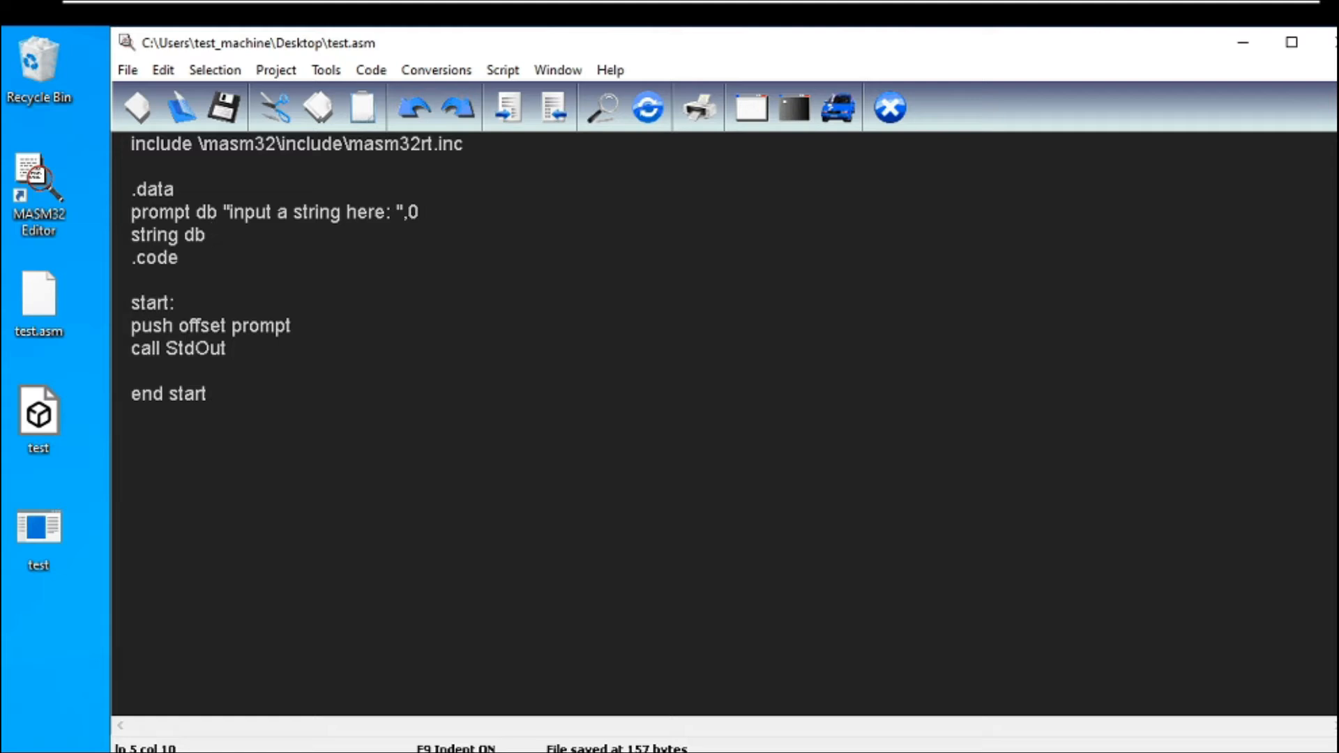
text(50)
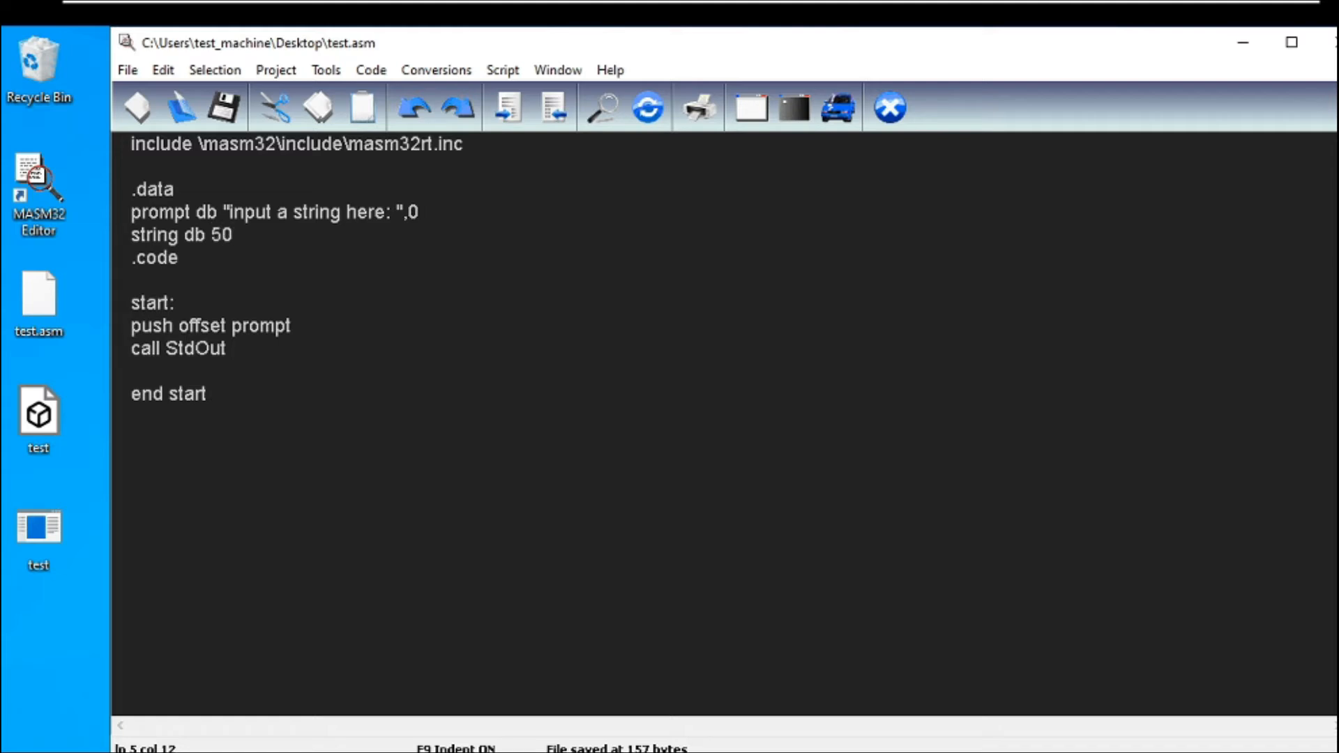
text(dup(?))
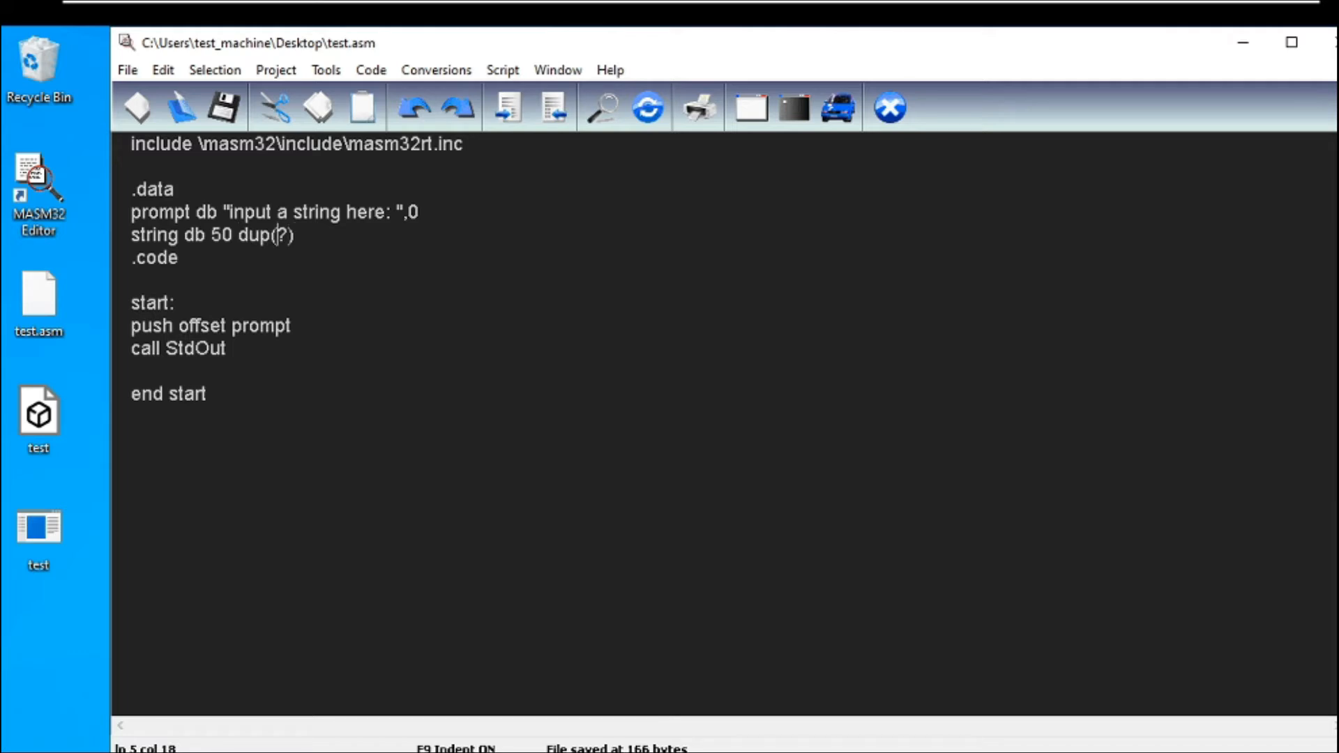
double_click(154, 234)
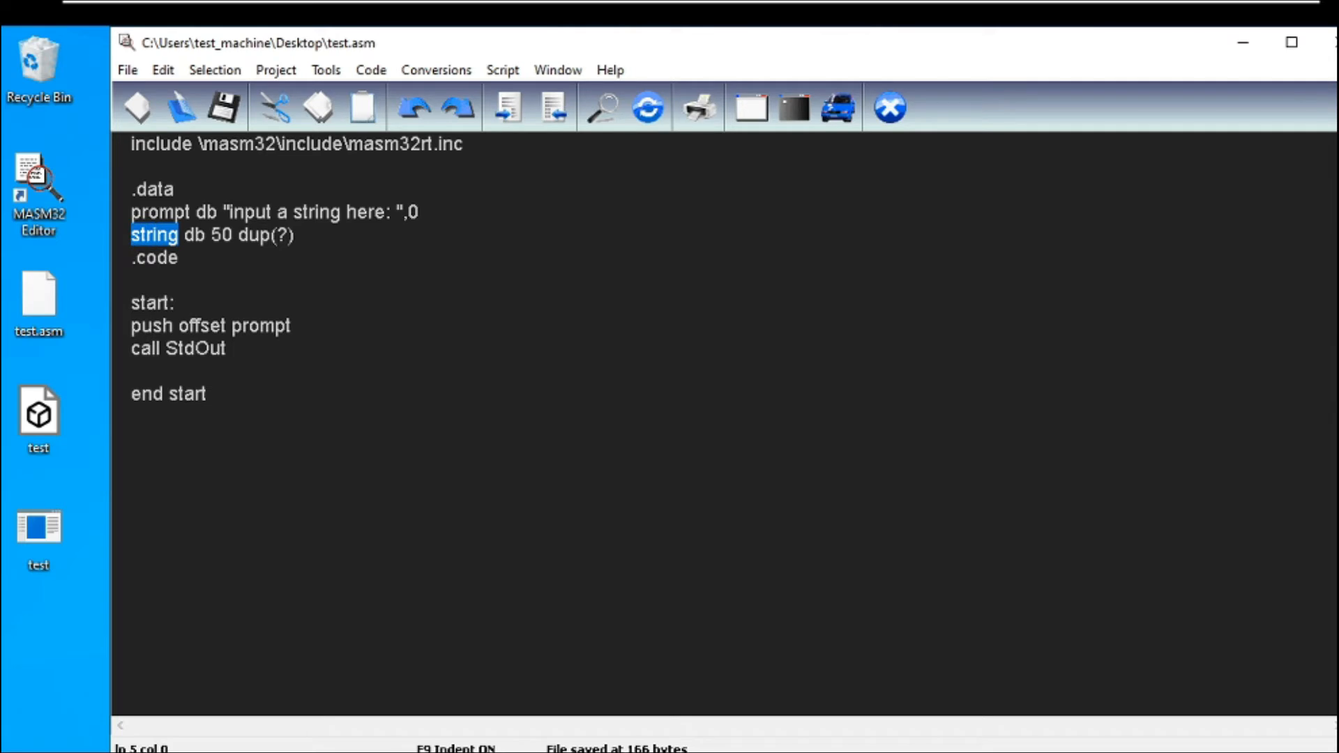
click(130, 325)
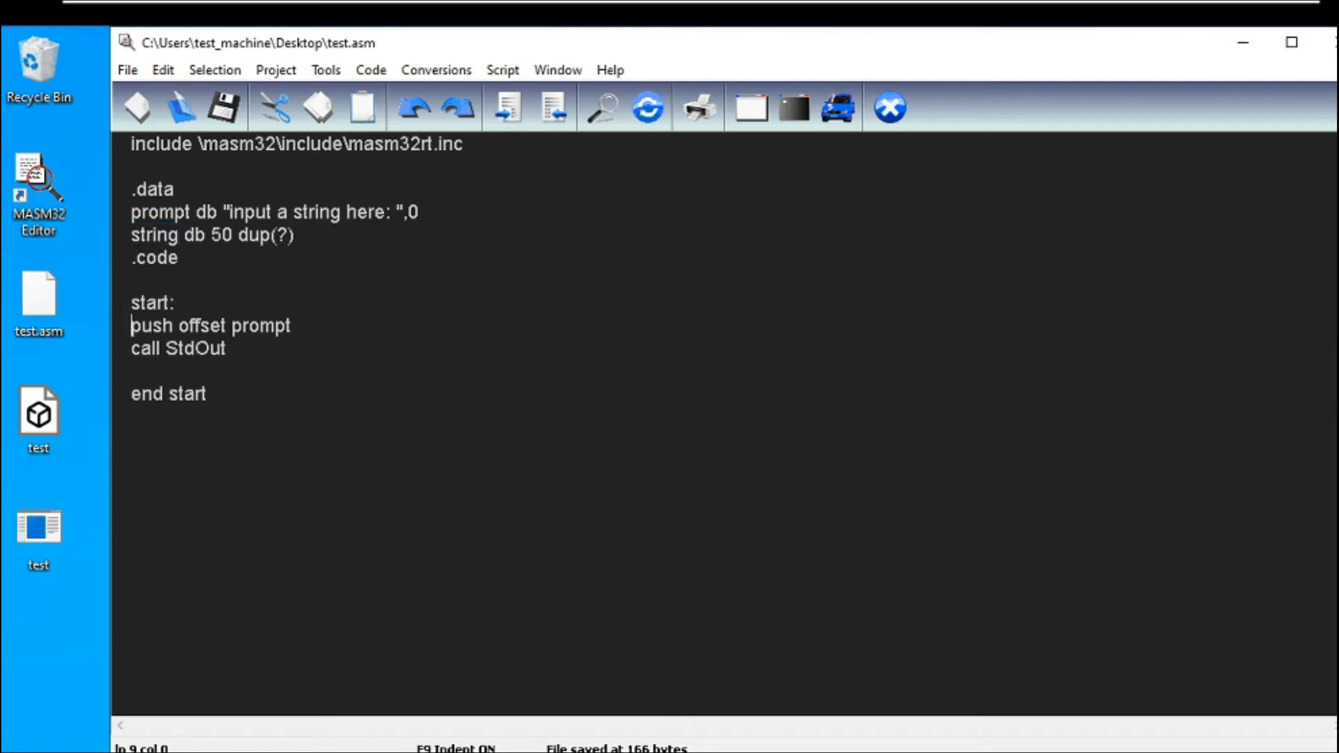
After call StdOut, add push 50, push offset string and call StdIn
key(Enter)
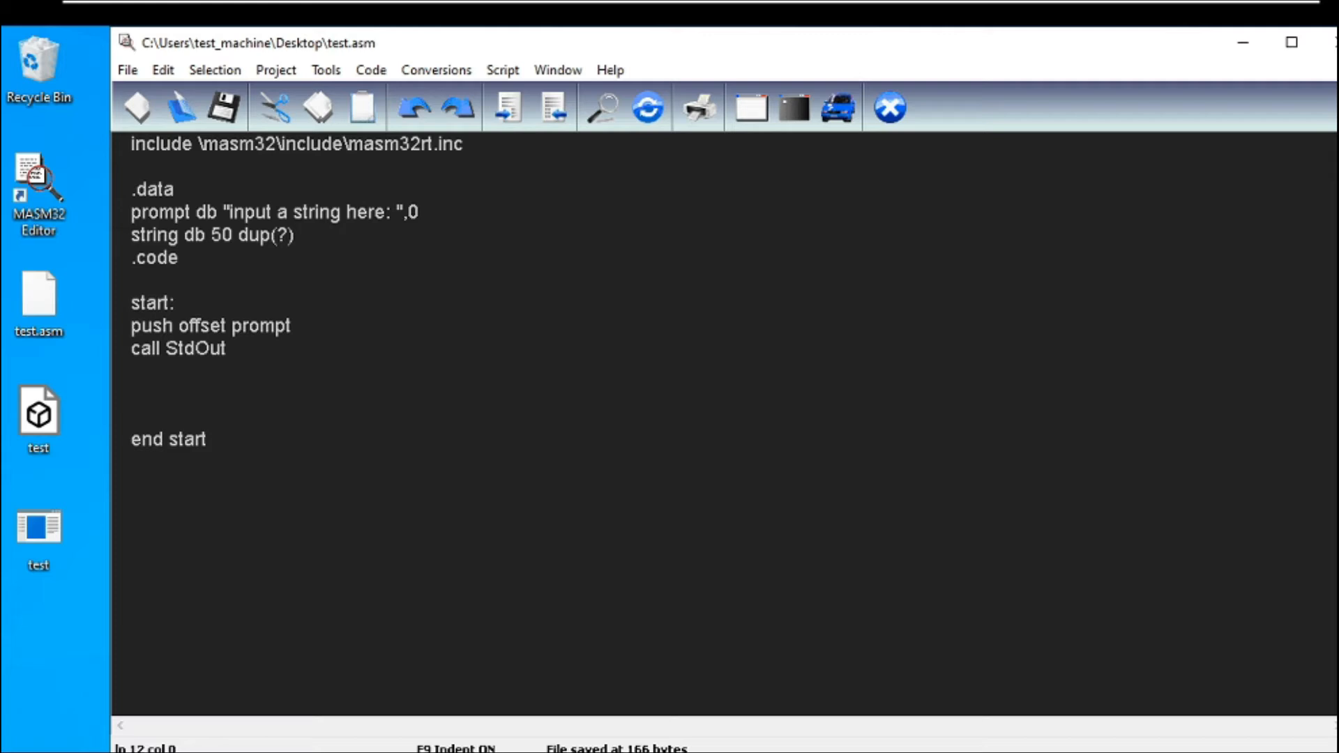
text(push)
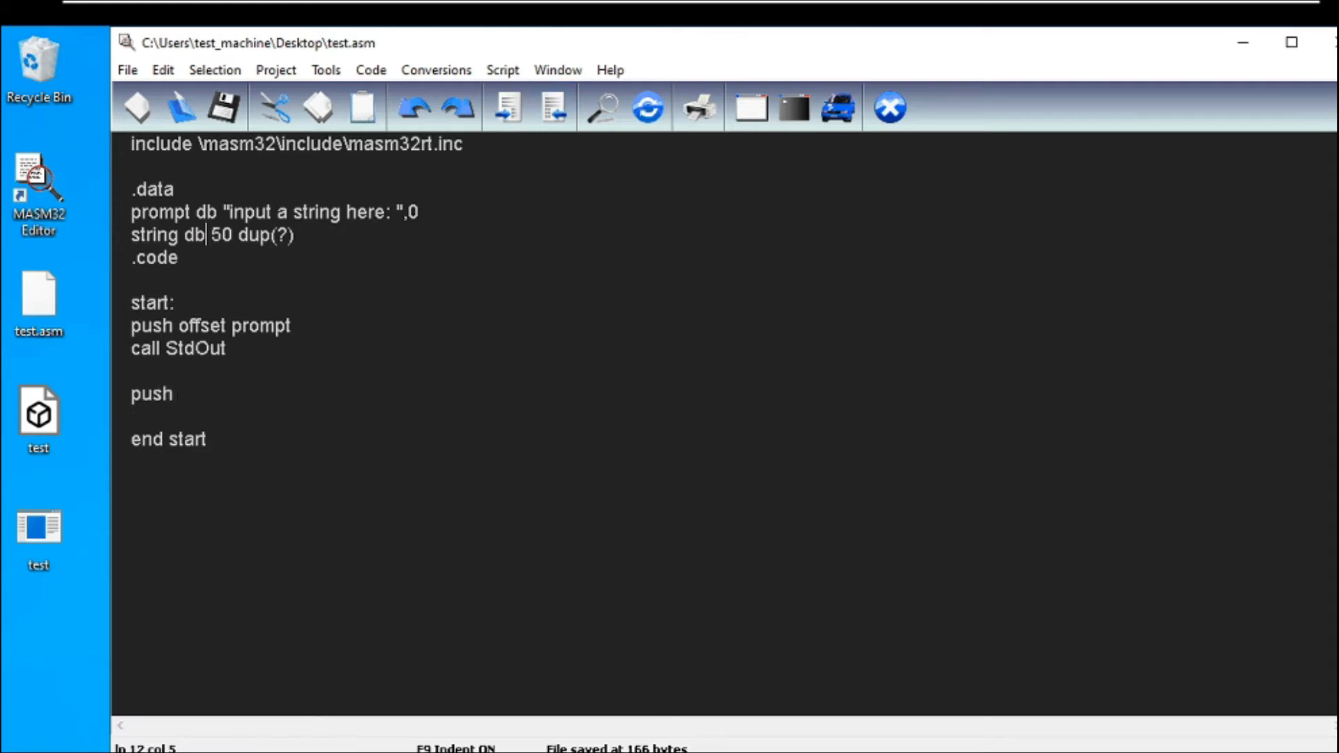
text(50)
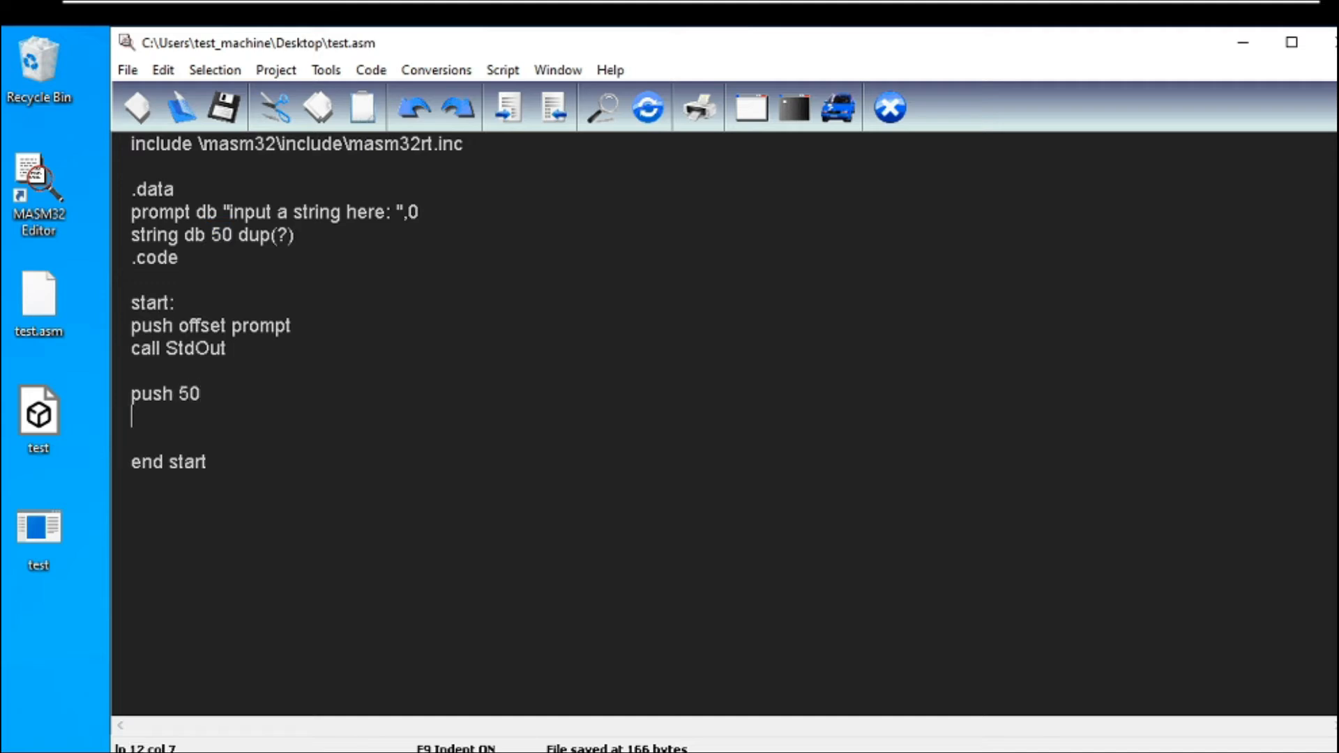
text(push offset string)
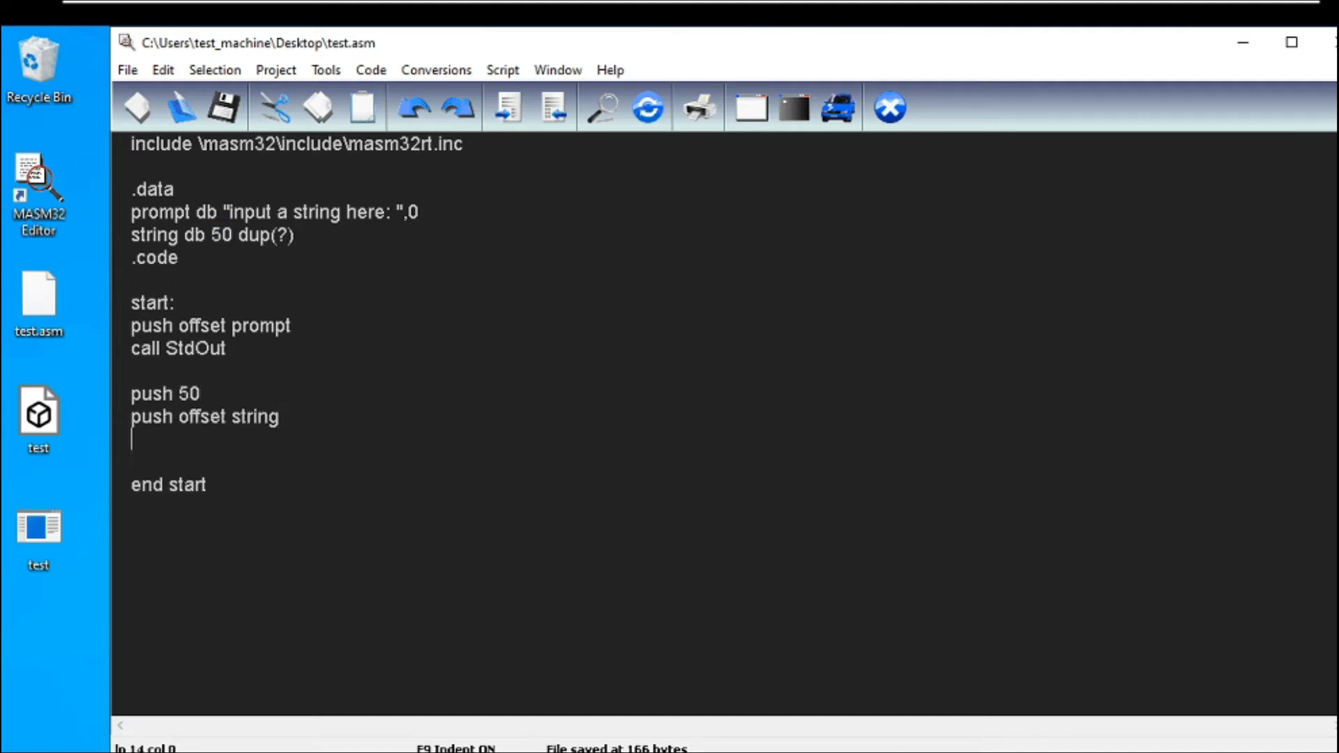
text(Cal)
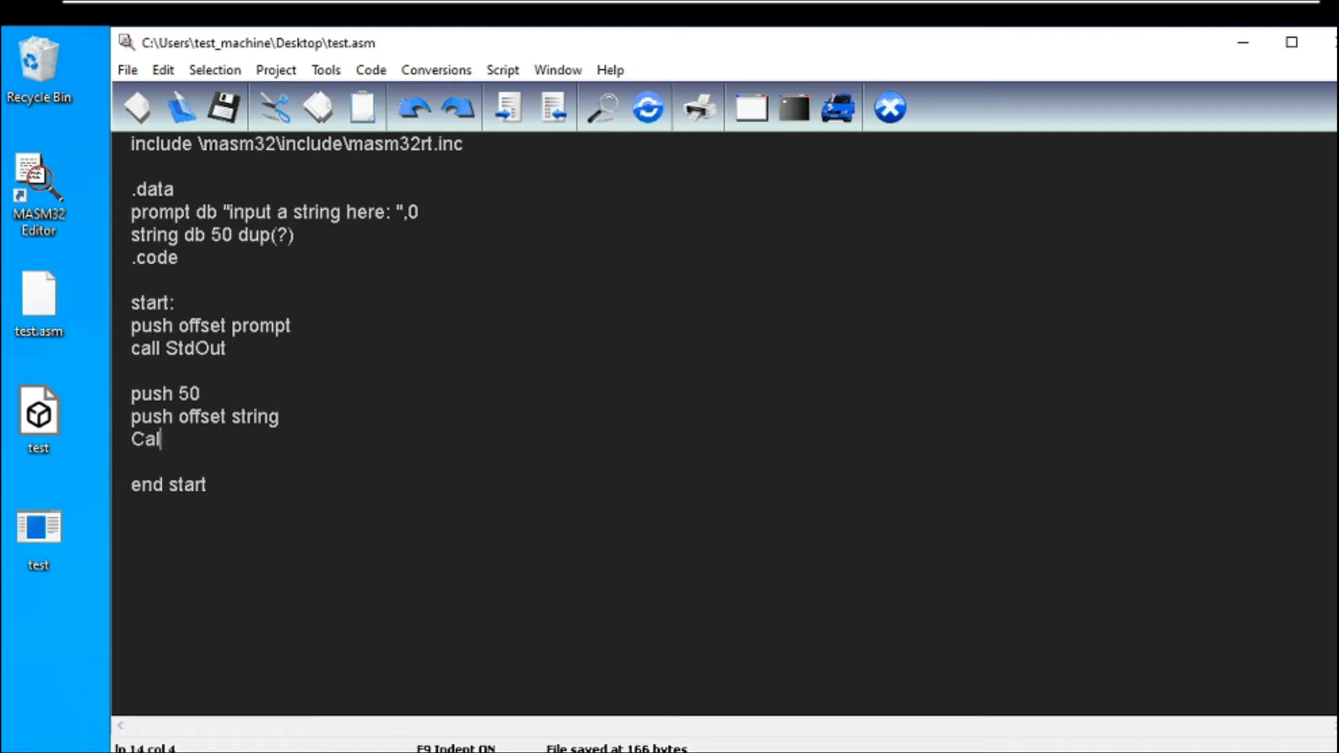
text(l StdIn)
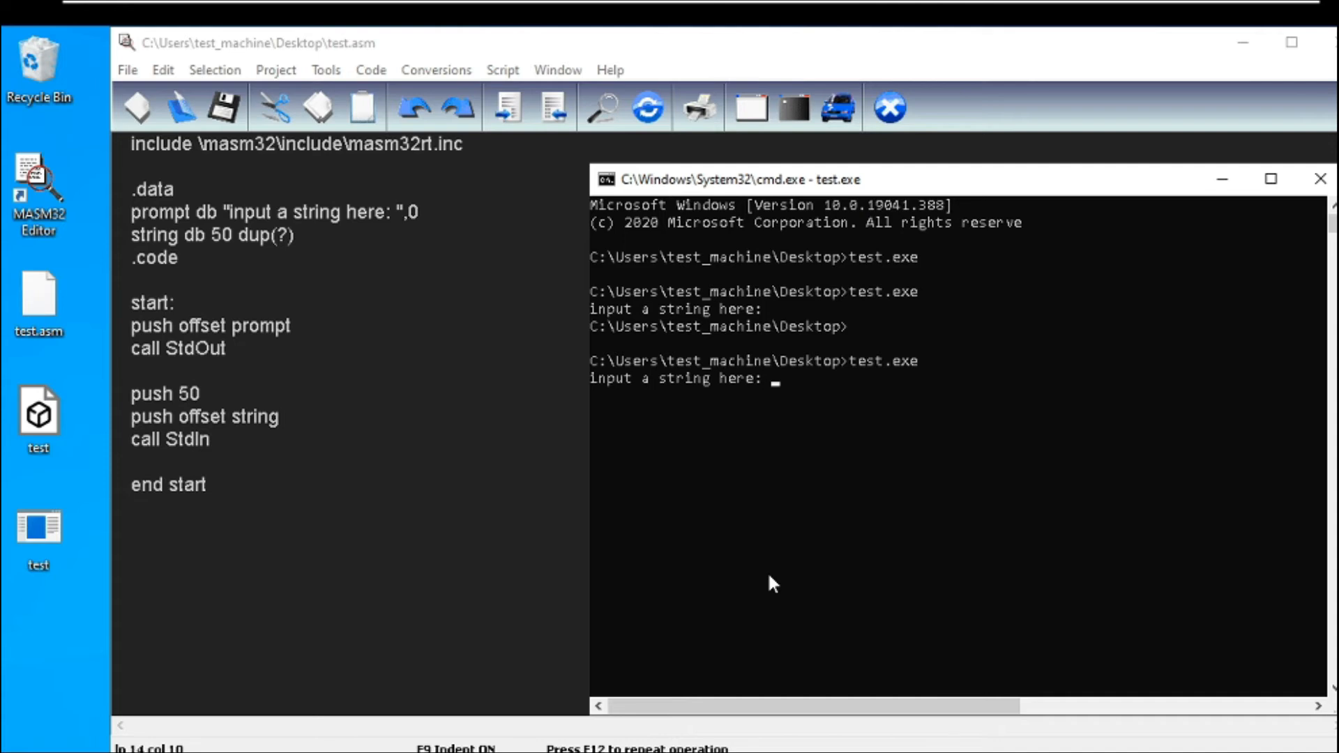
Enter hello!! at test.exe's prompt; the program returns without echoing it
text(hello1)
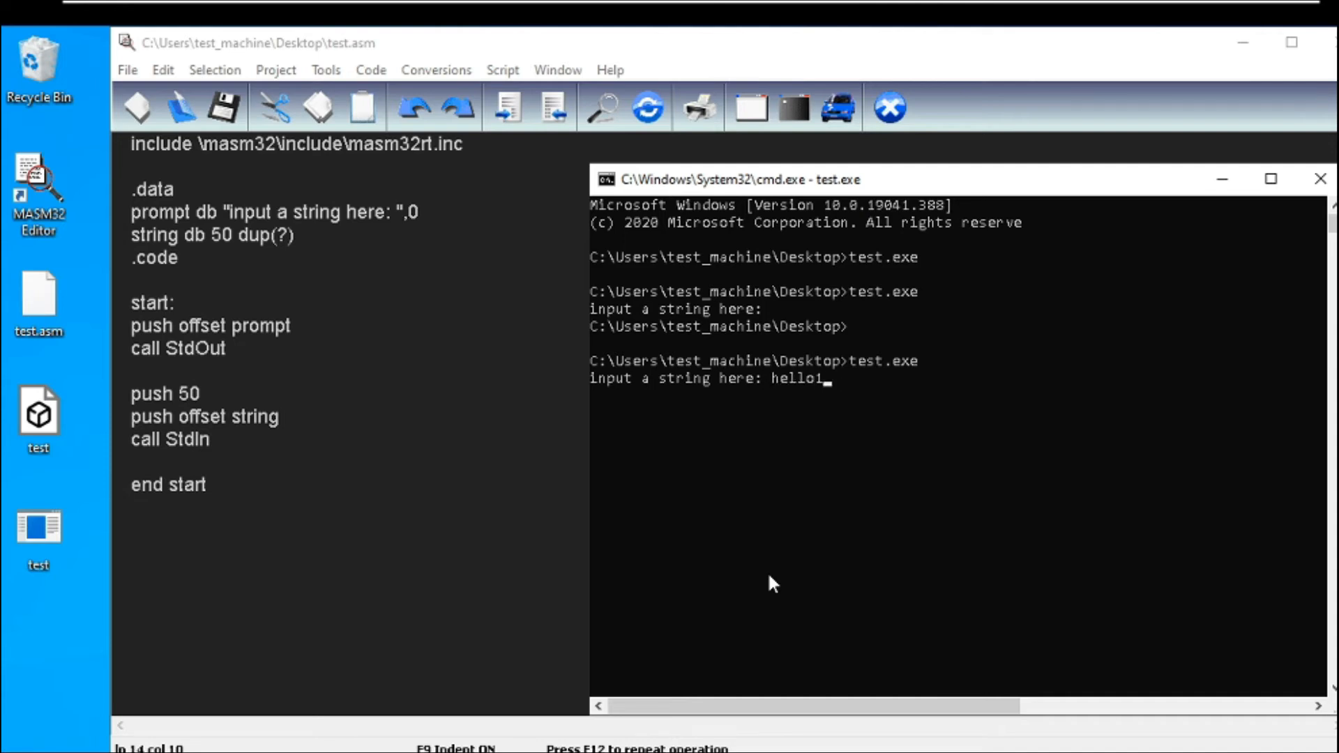
text(1)
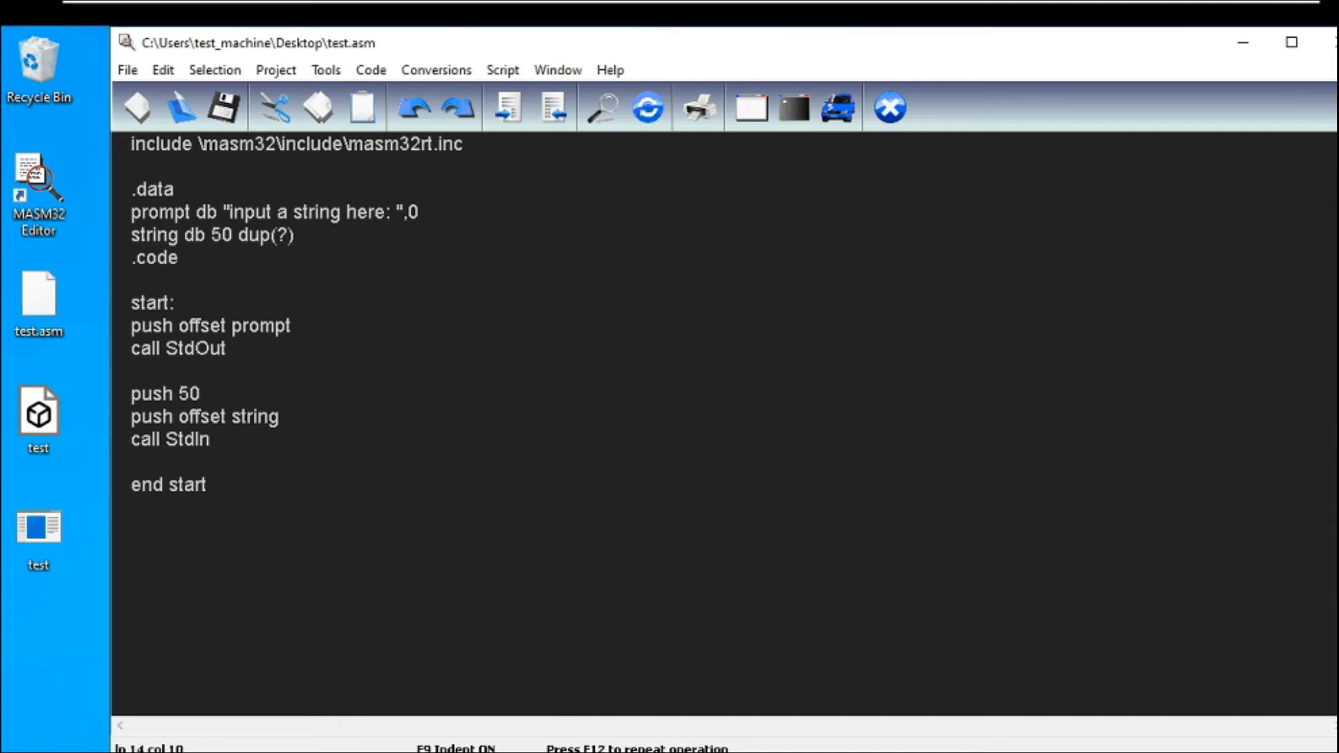
Add prompt2 db "your string was: ",0 as a second message in the data section
click(295, 235)
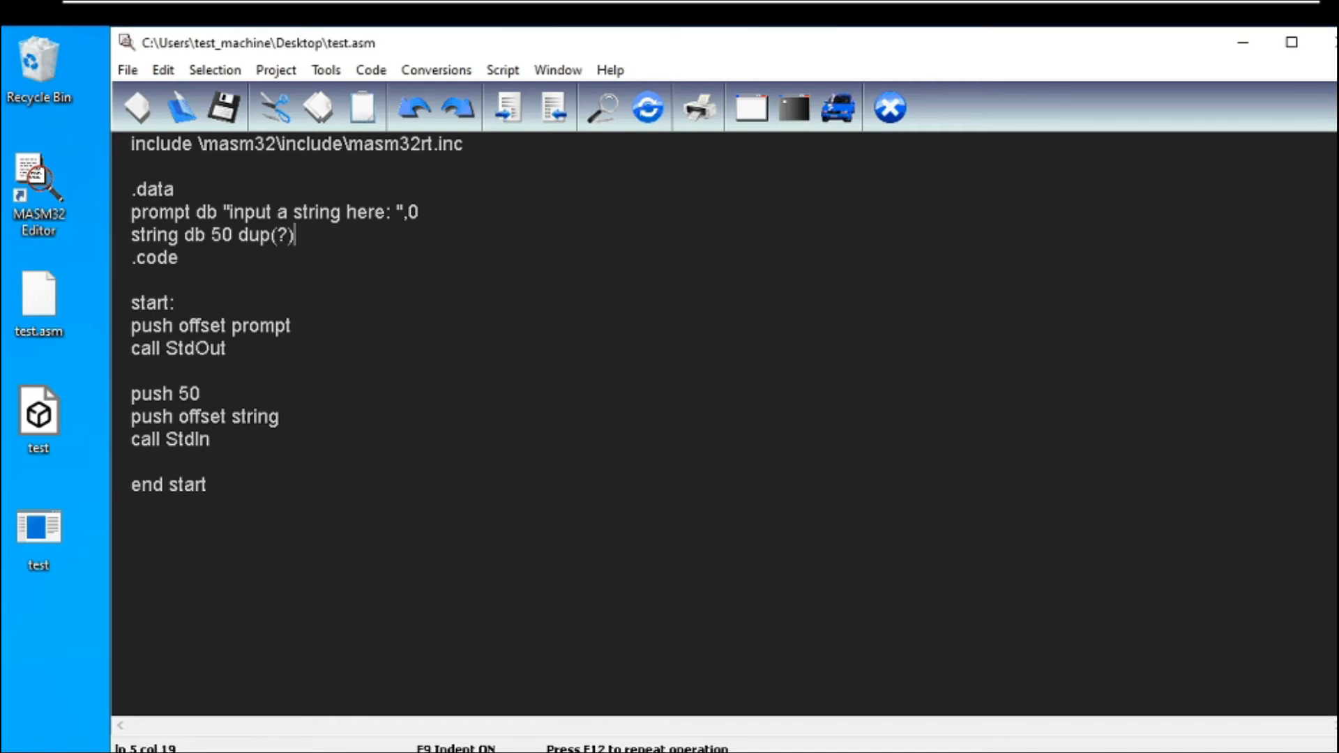
text(pro)
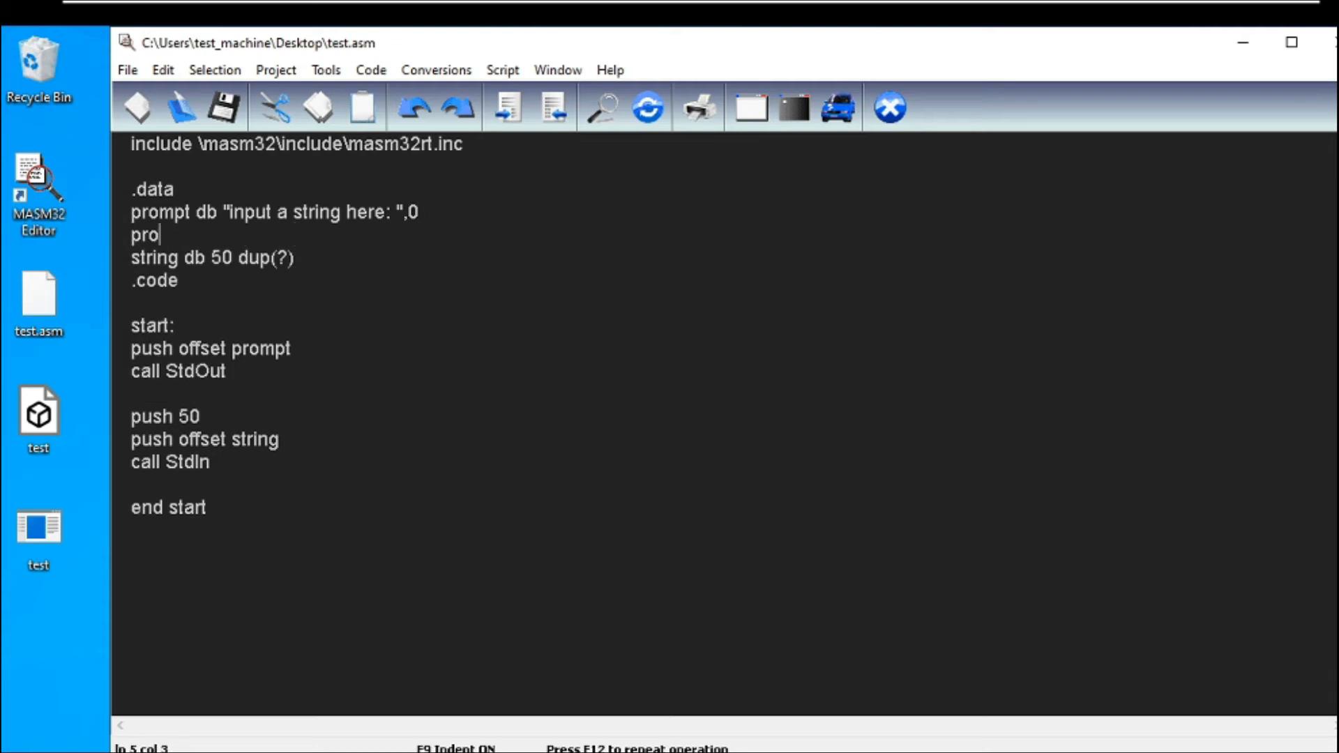
text(mpt2 db ")
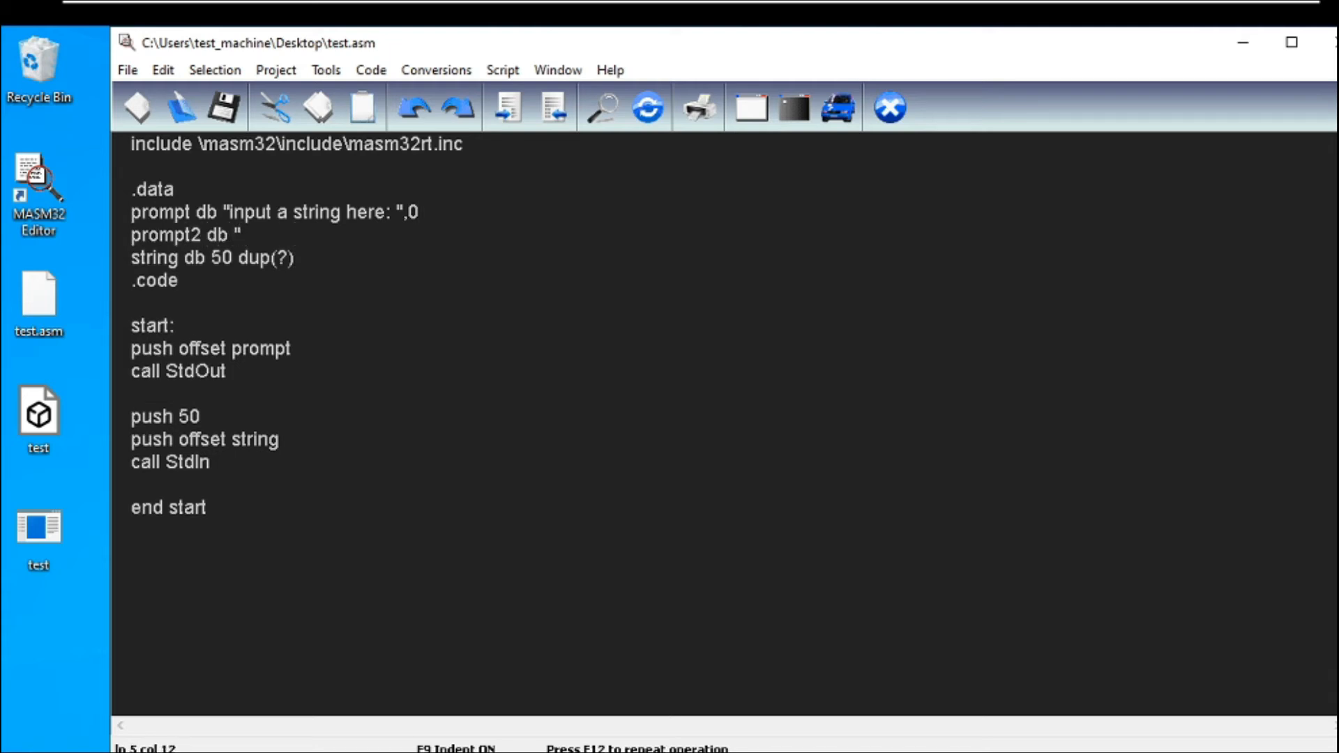
text(your string was)
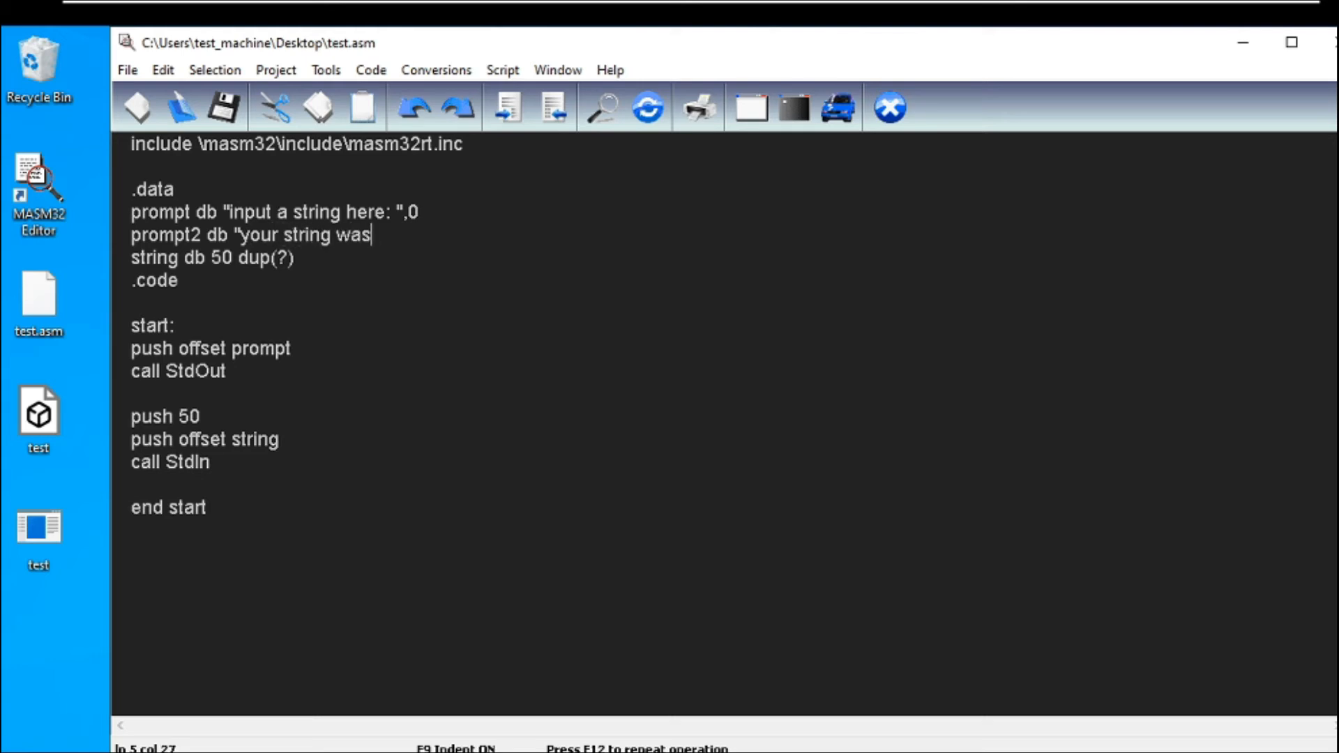
text(: ",0)
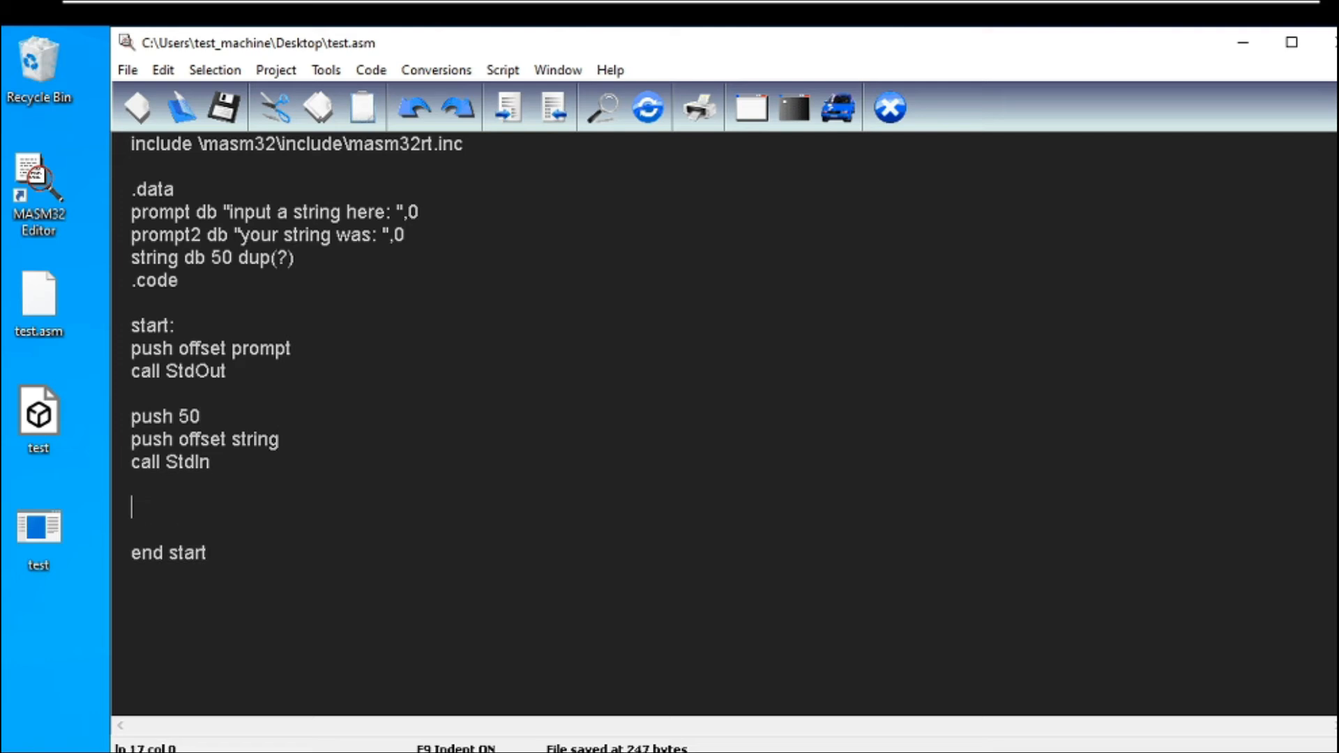
After call StdIn, push offset prompt2 and call StdOut to print the second message
text(push offset)
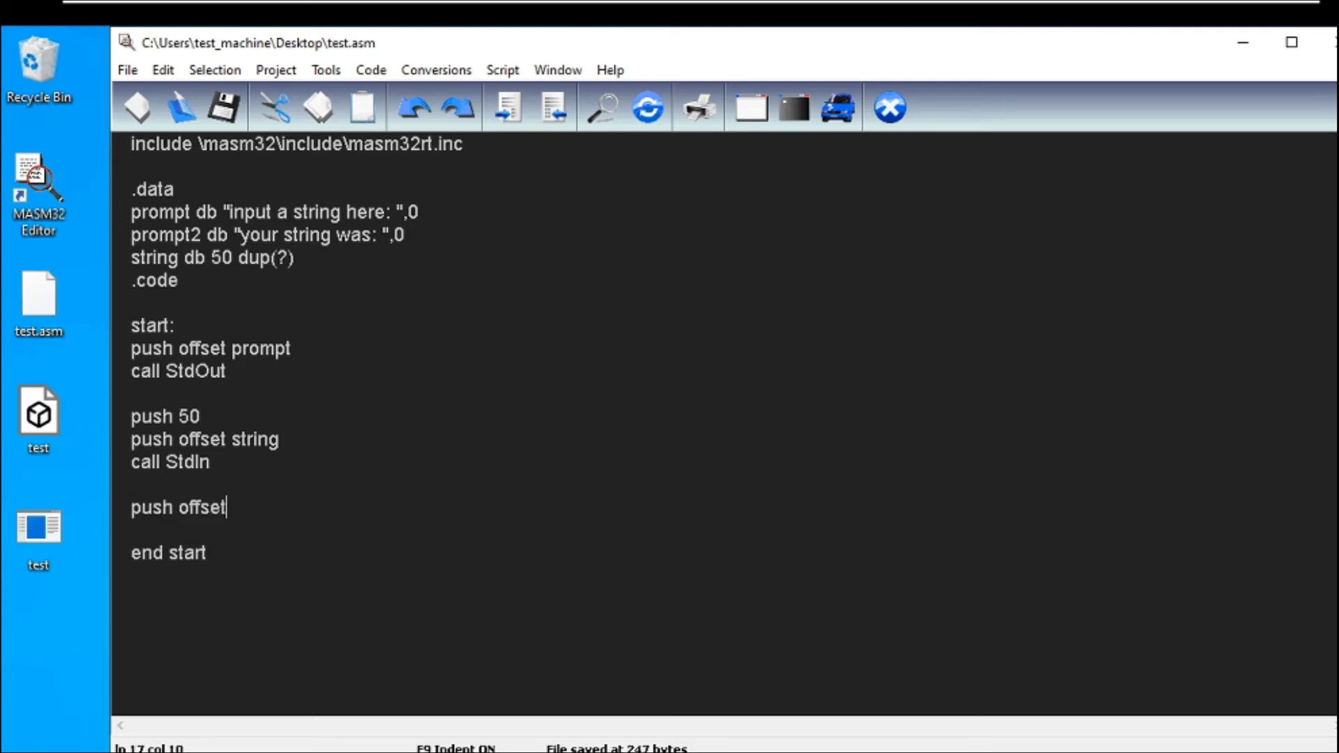
text(prompt2)
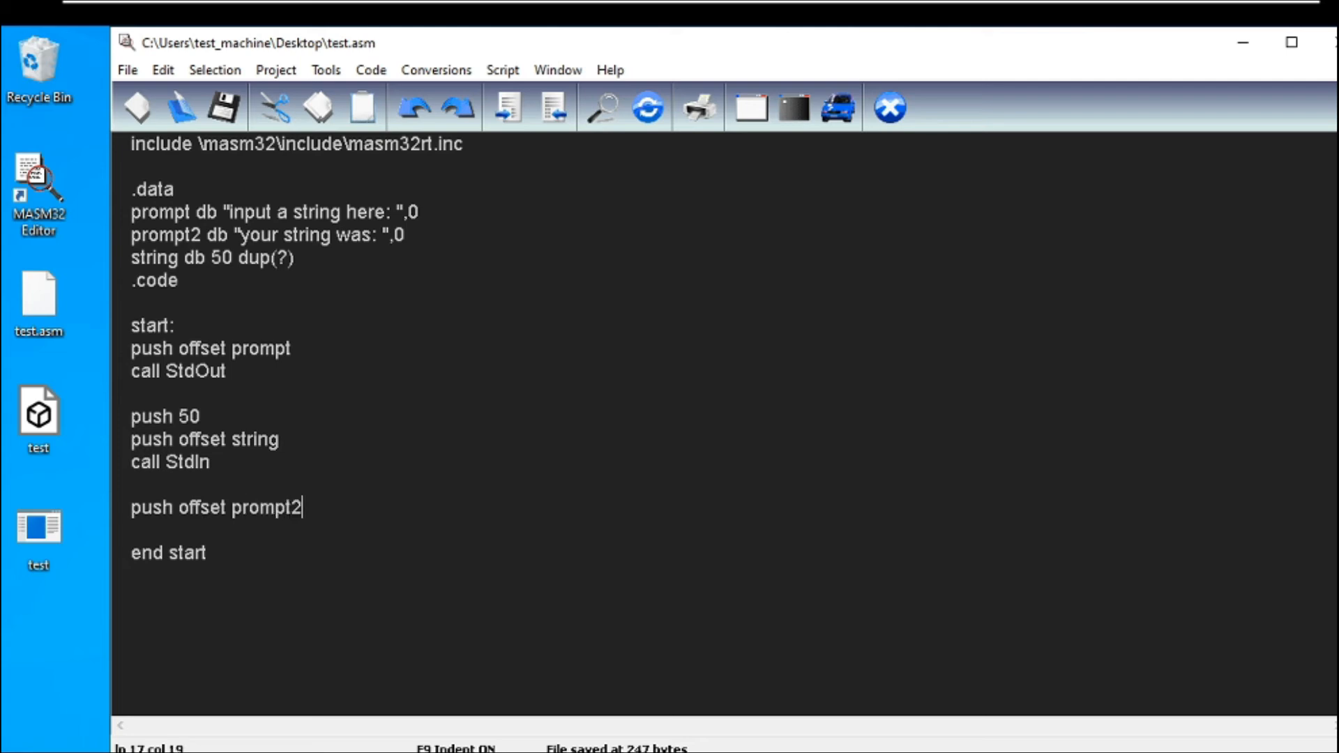
text(ca)
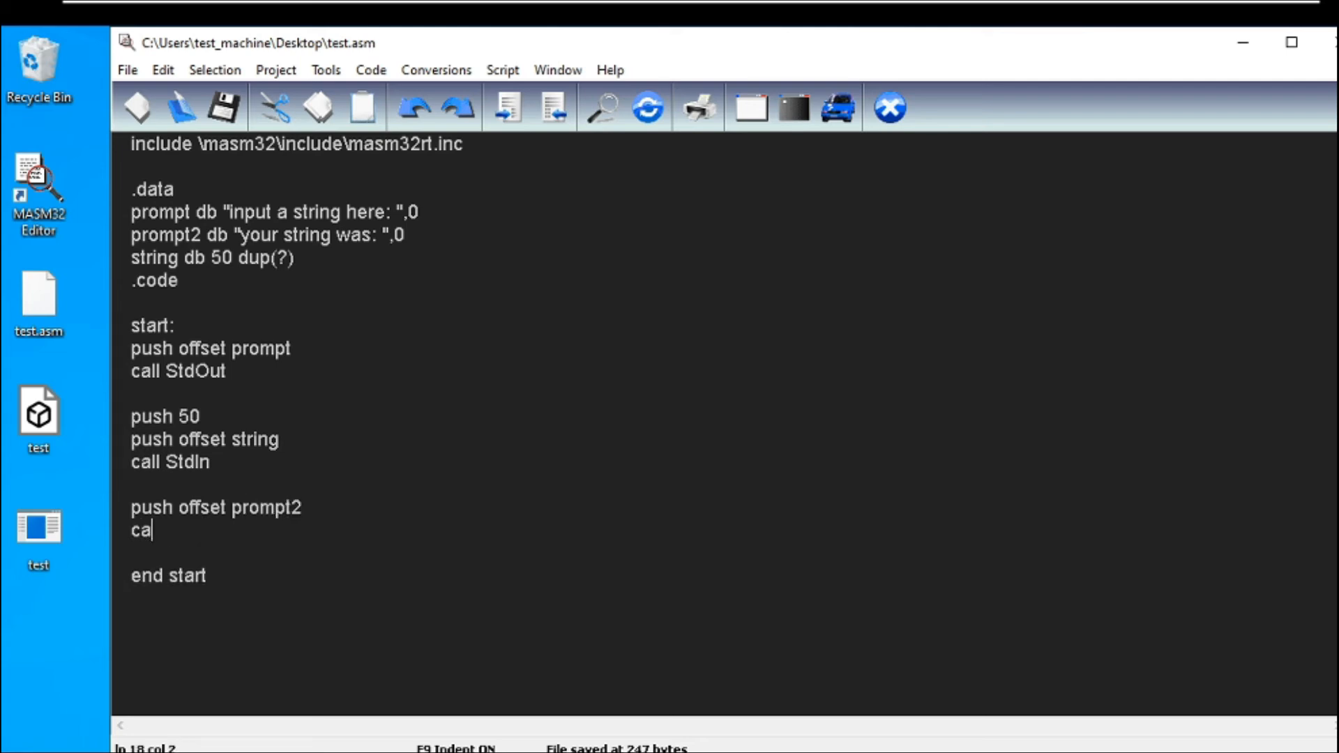
text(ll StdOut)
text(push)
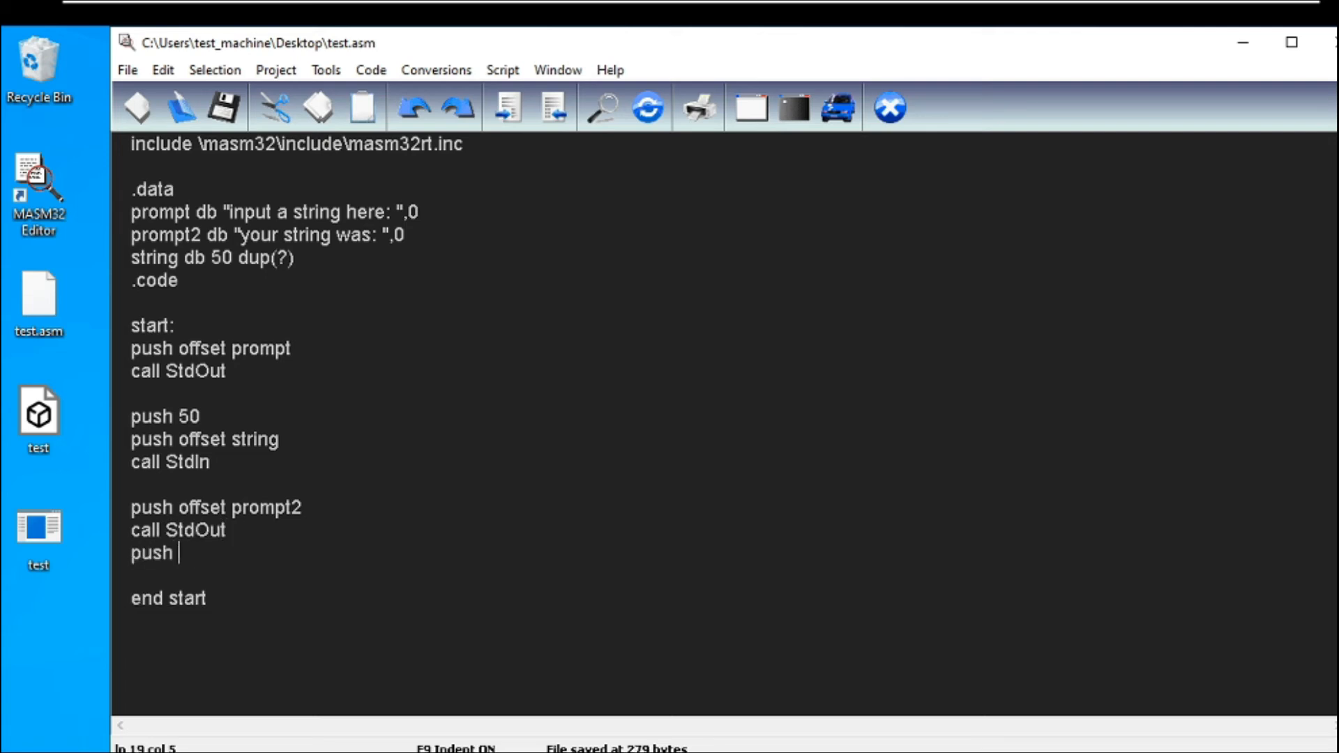
Push offset string and call StdOut to echo the buffer, then save the file
text(offset string)
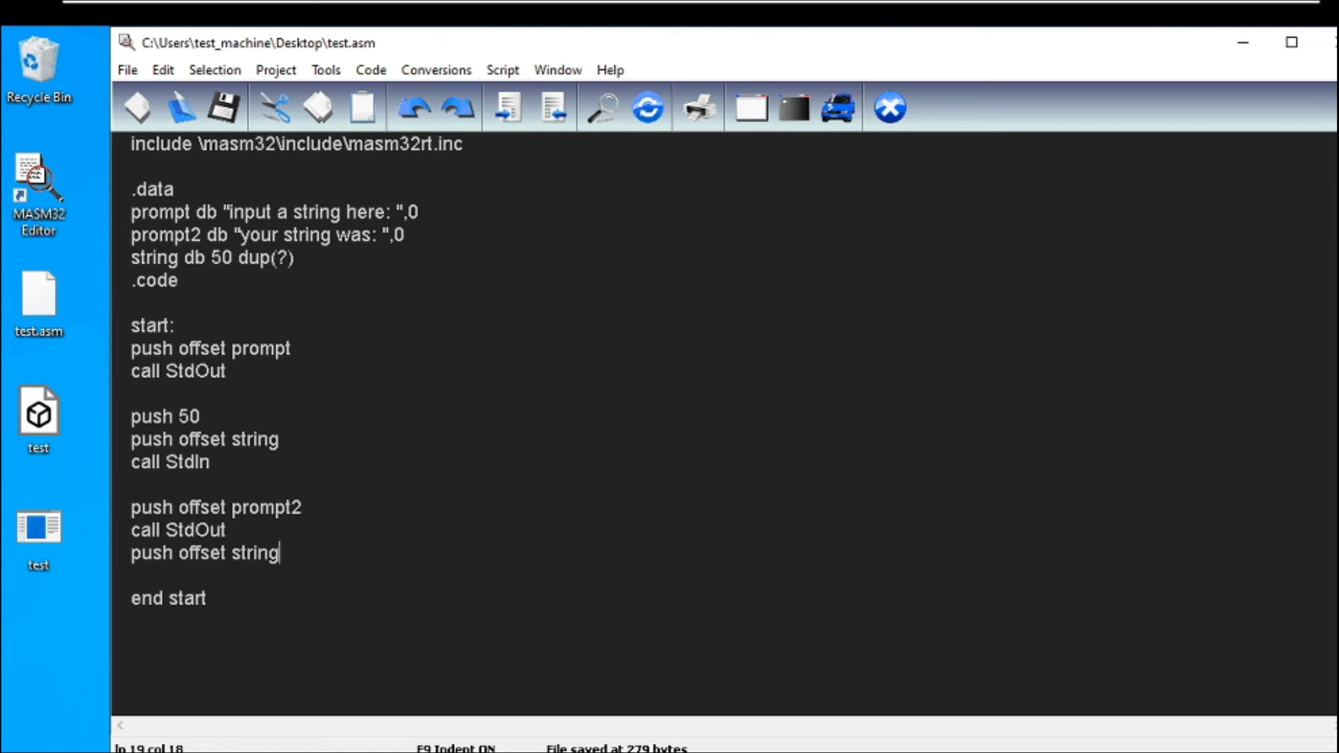
text(ca)
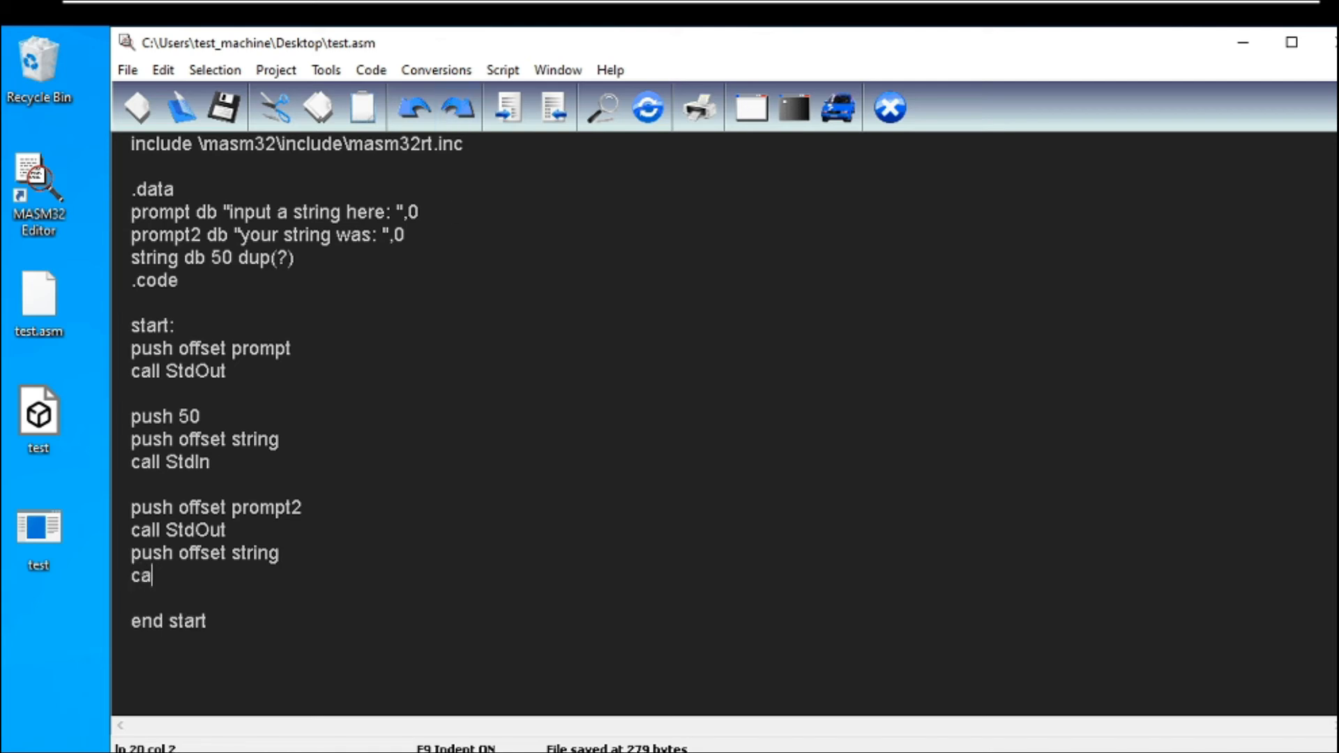
text(ll StdOut)
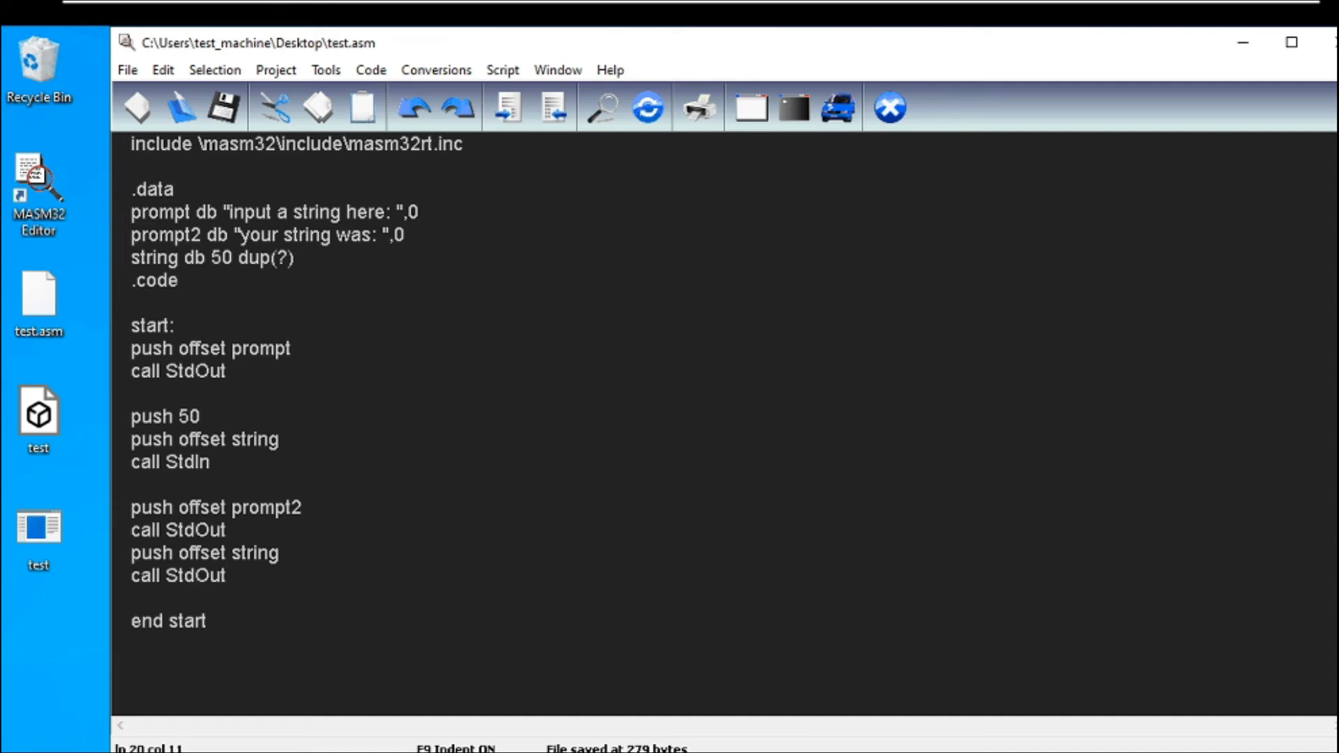
click(224, 108)
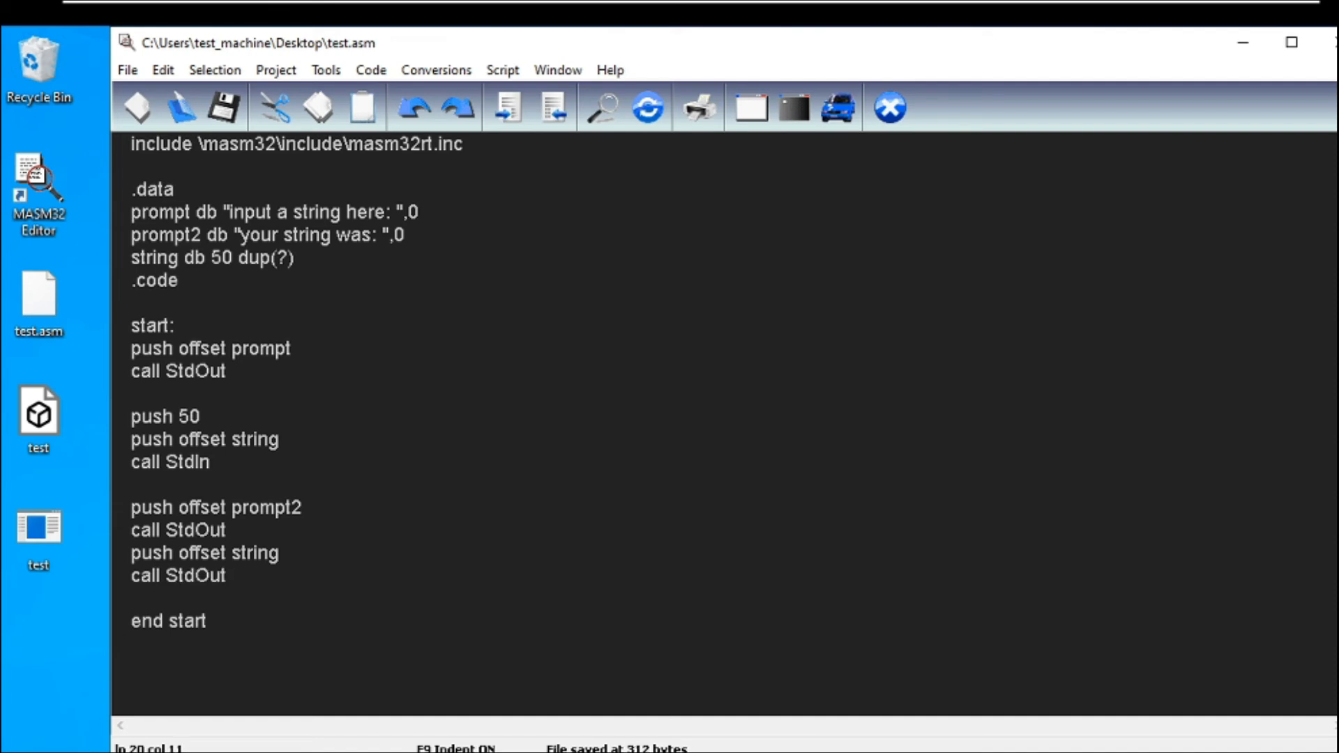
double_click(310, 234)
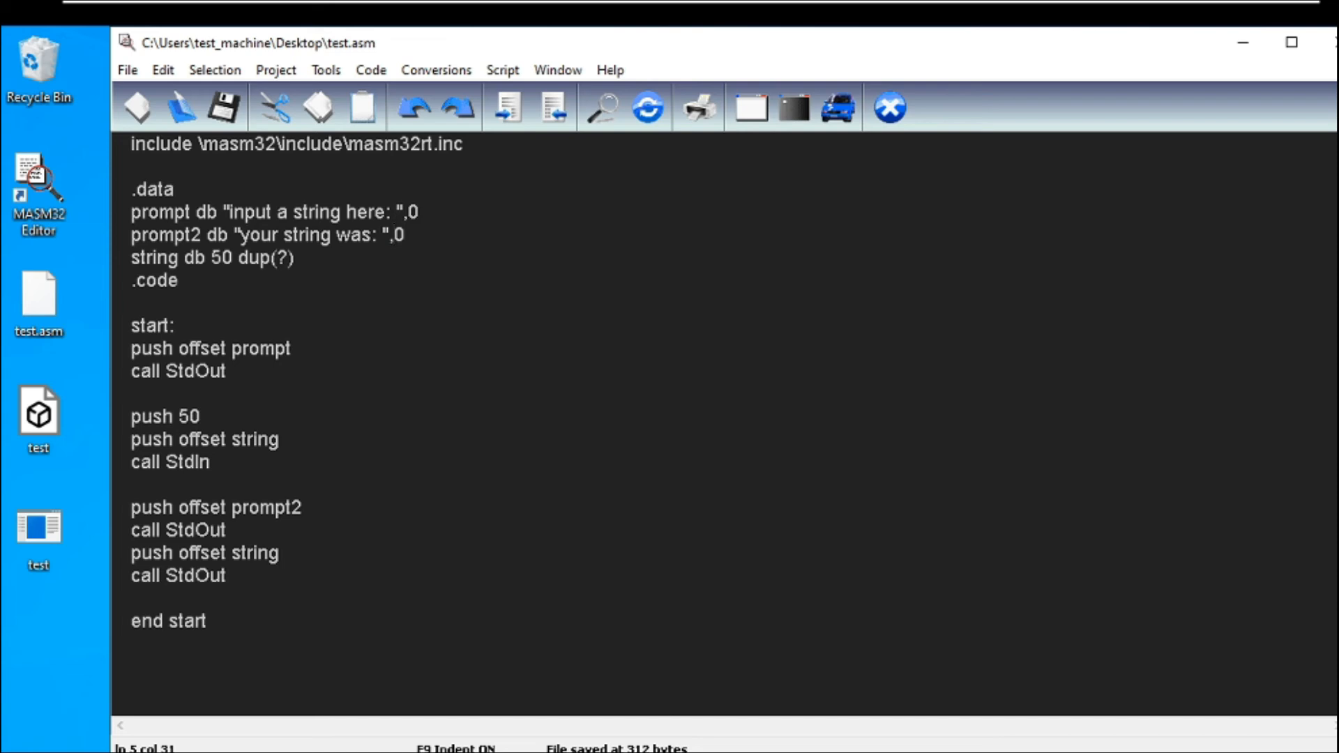
click(279, 440)
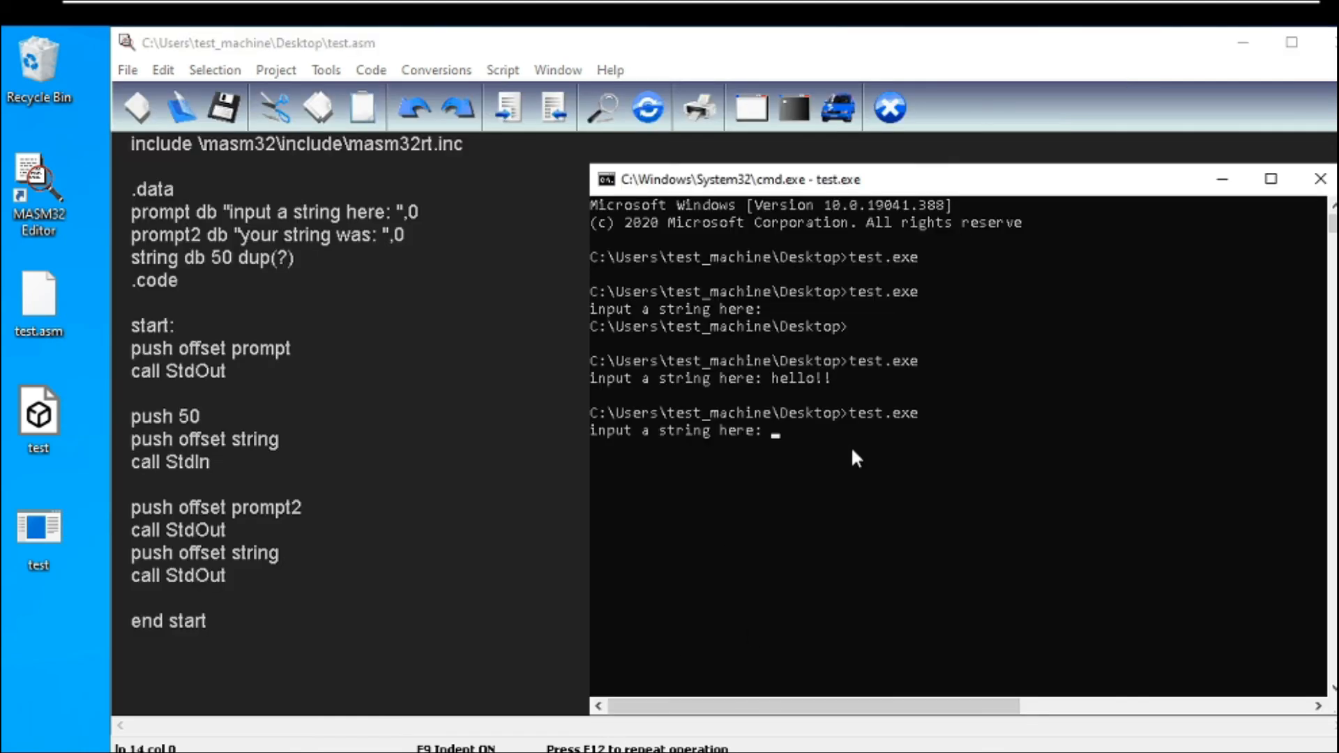
Enter jlearnph at test.exe's prompt; it echoes "your string was: jlearnph"
text(jlearnph)
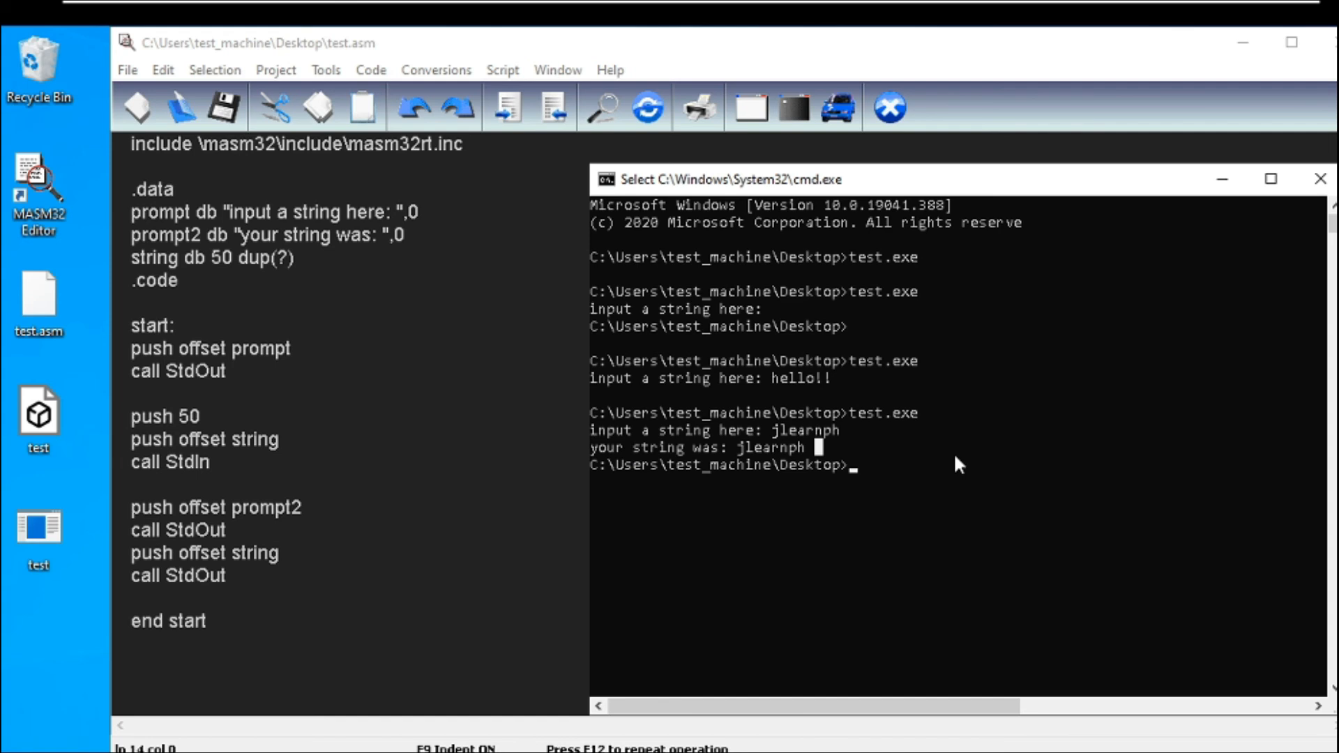
mouse_move(776, 446)
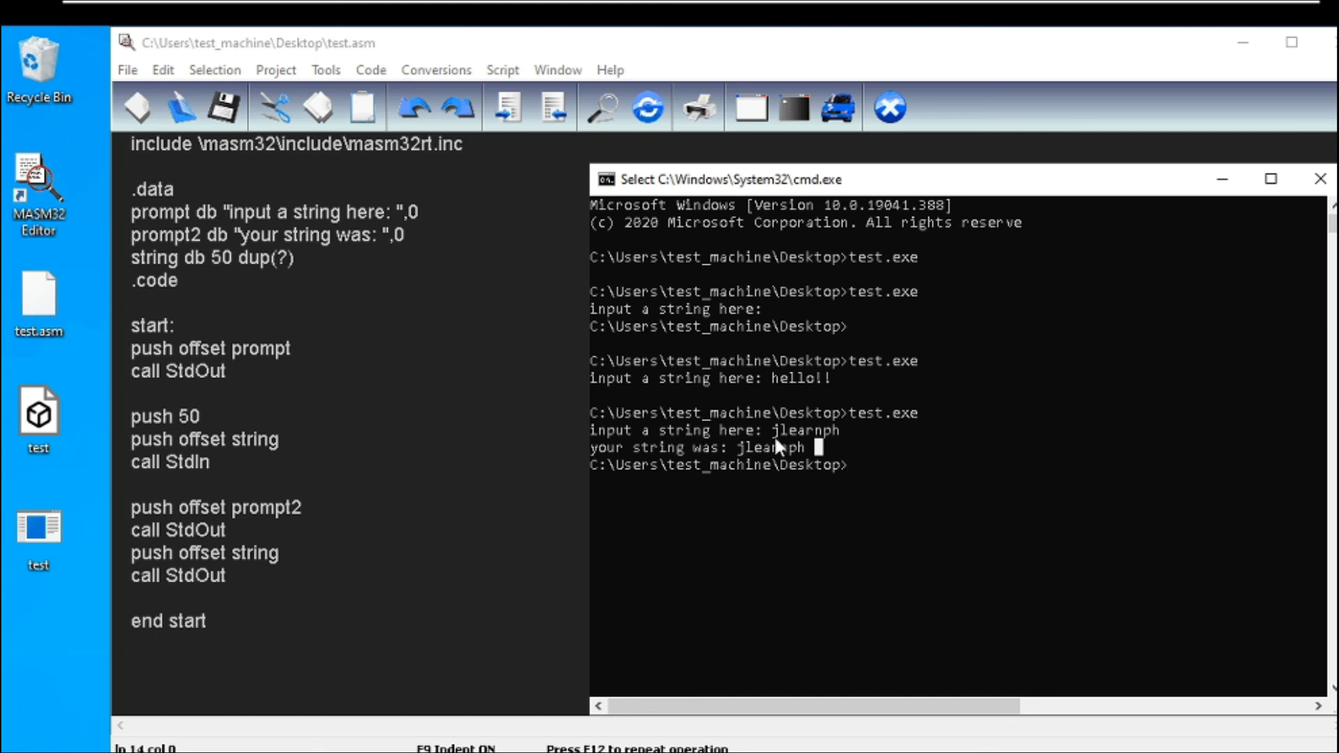
Focus the editor and select the 50 buffer size in the string db declaration
click(1322, 180)
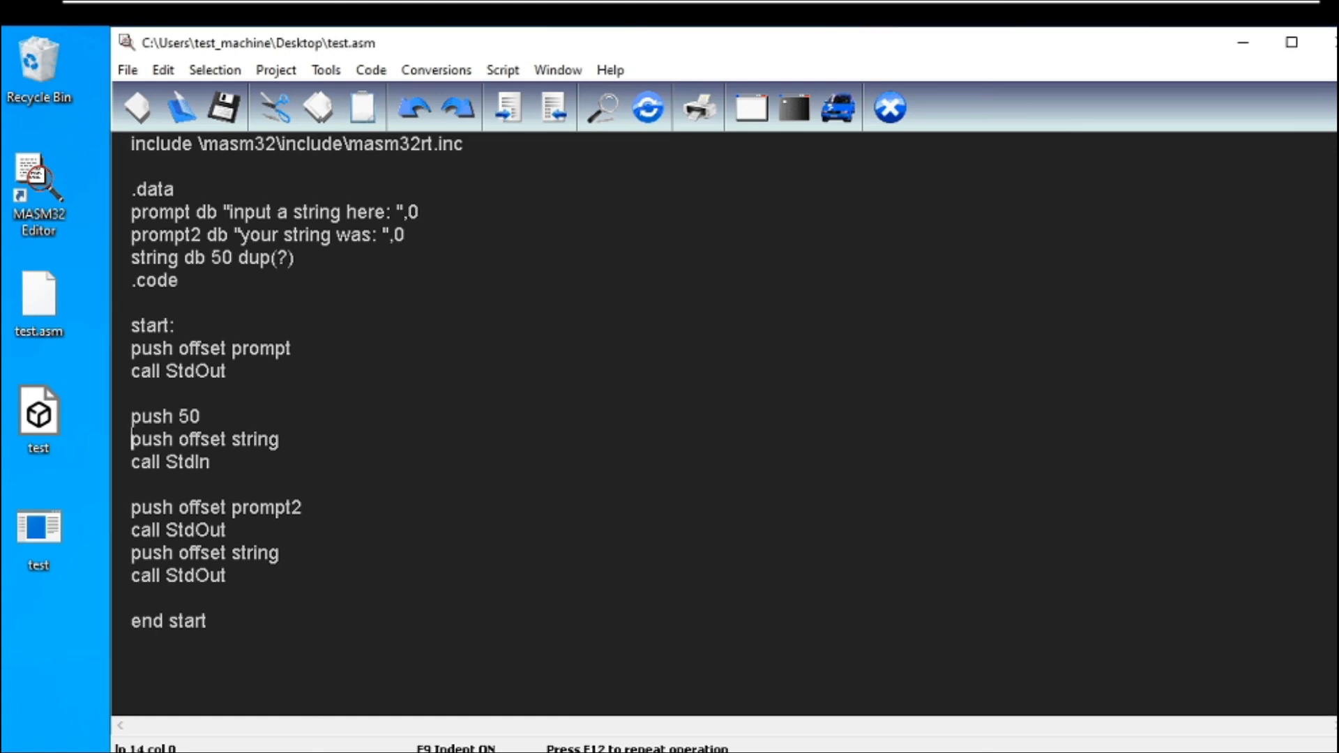
click(182, 257)
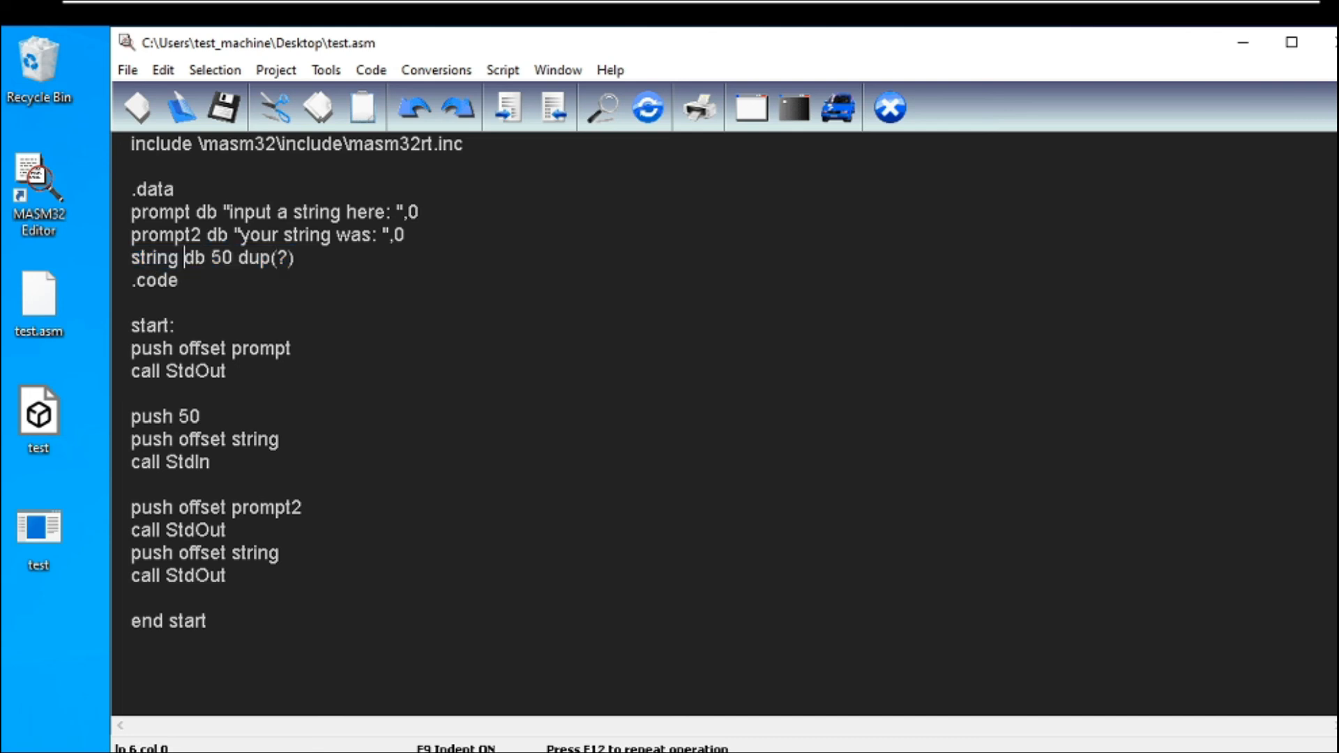
double_click(218, 258)
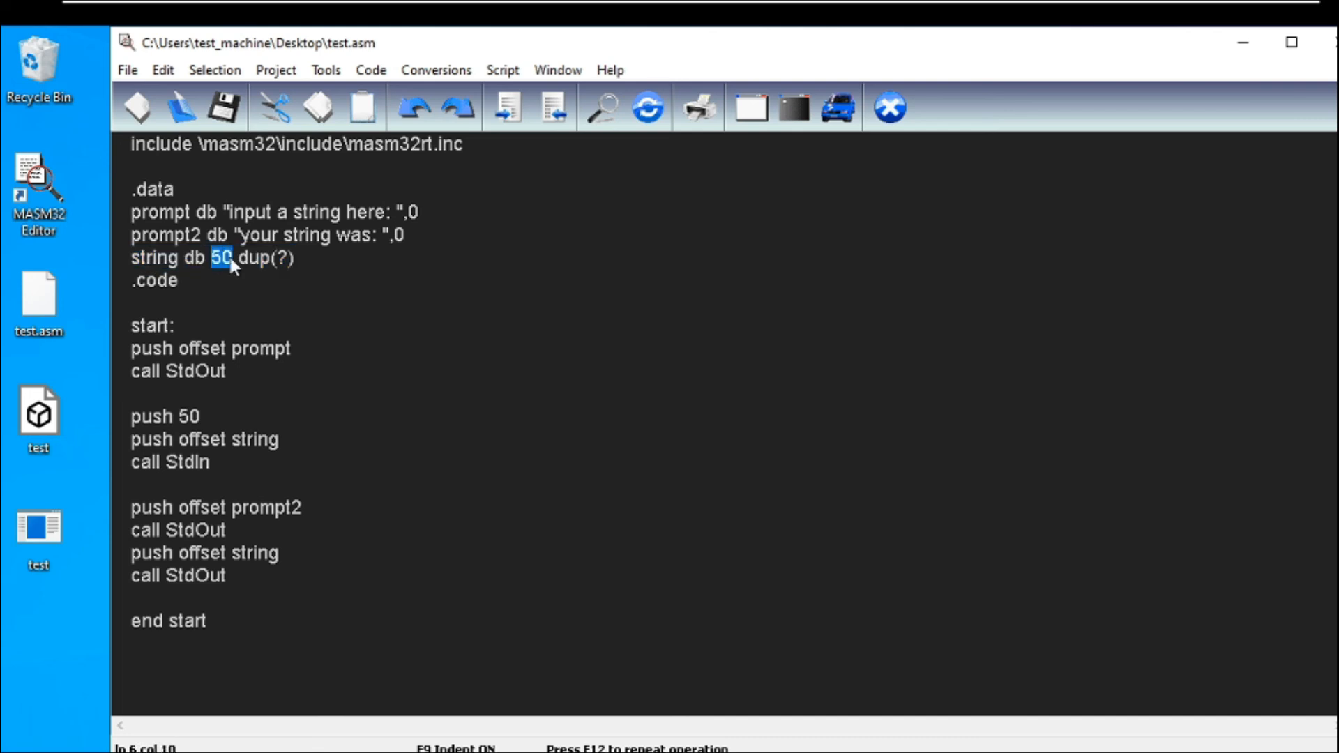